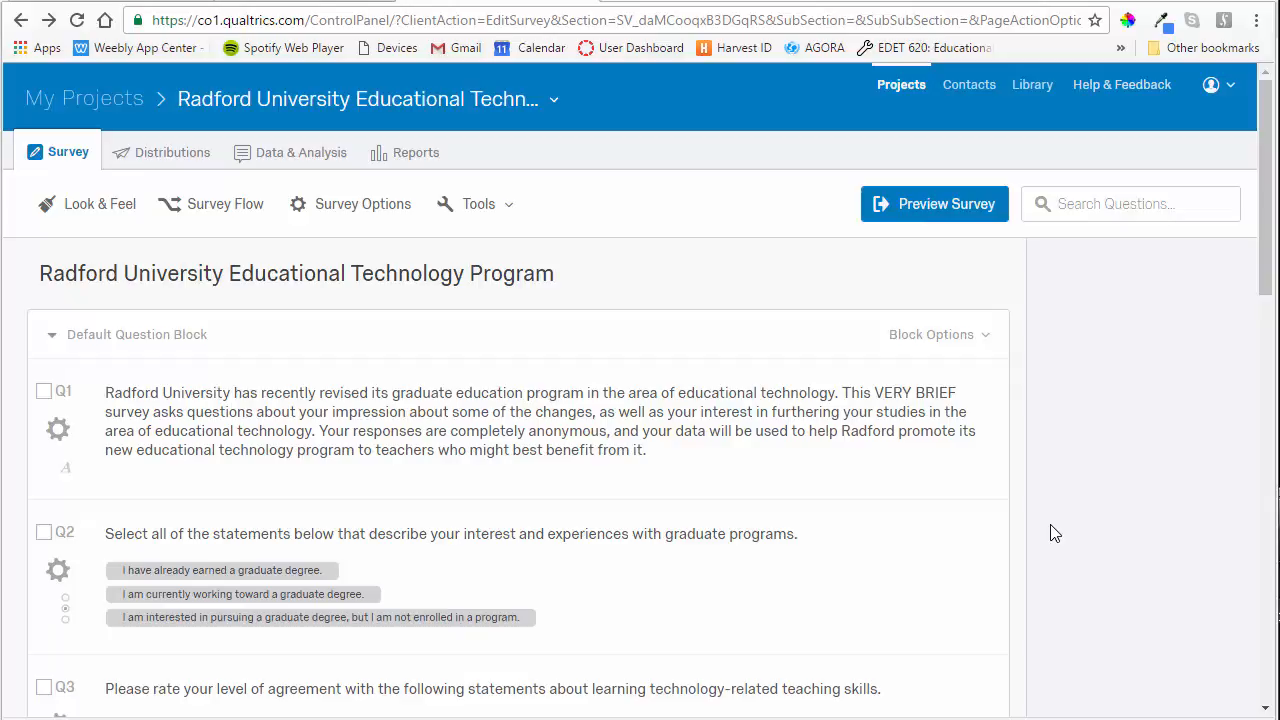
mouse_move(665, 572)
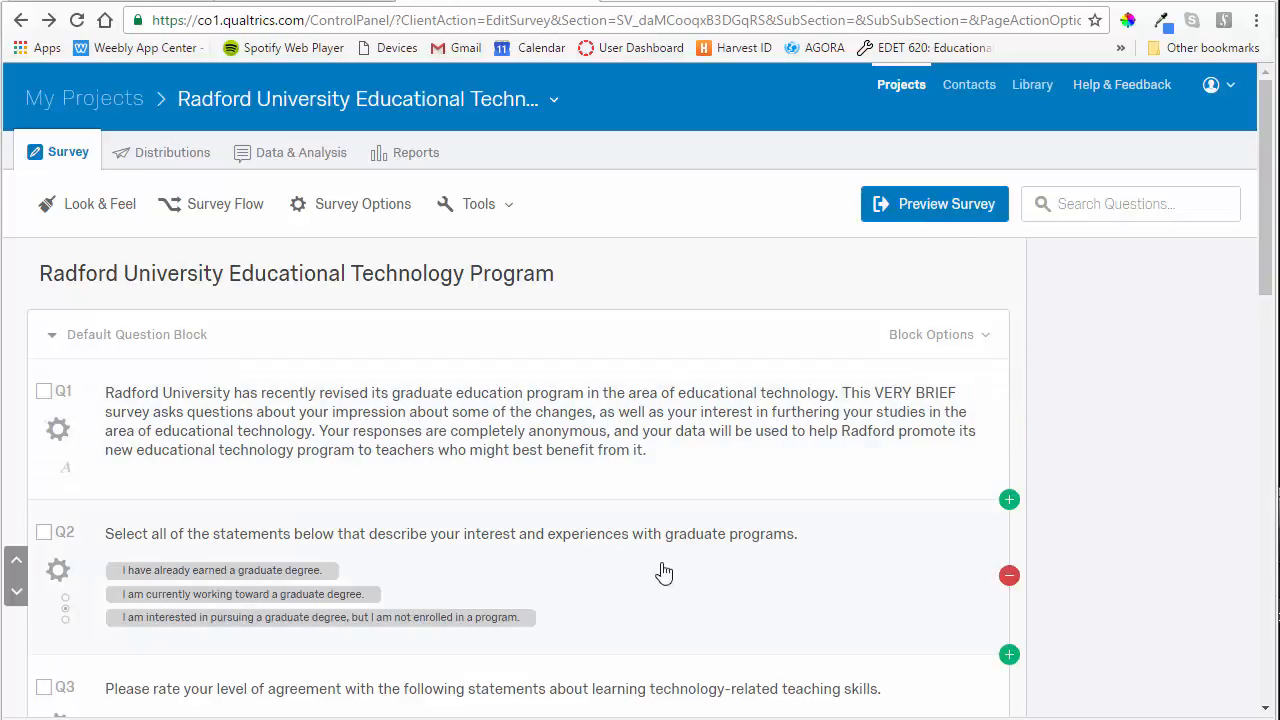
mouse_move(785, 595)
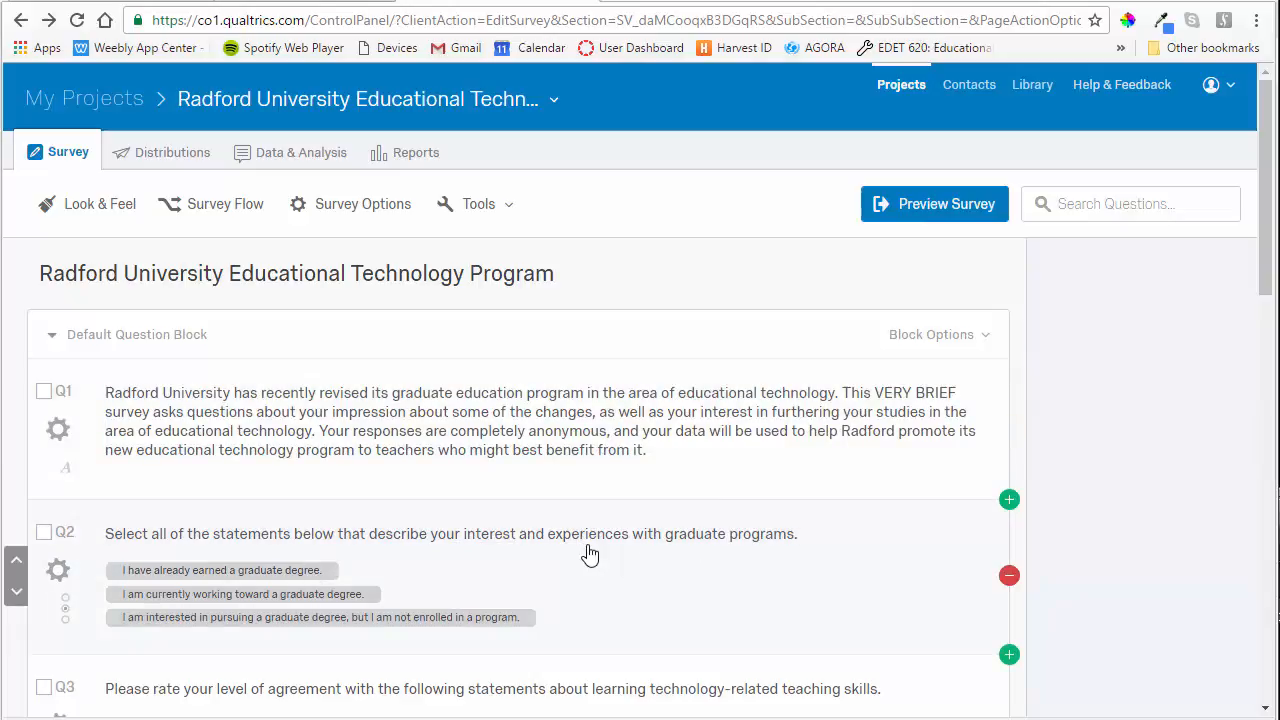
mouse_move(466, 565)
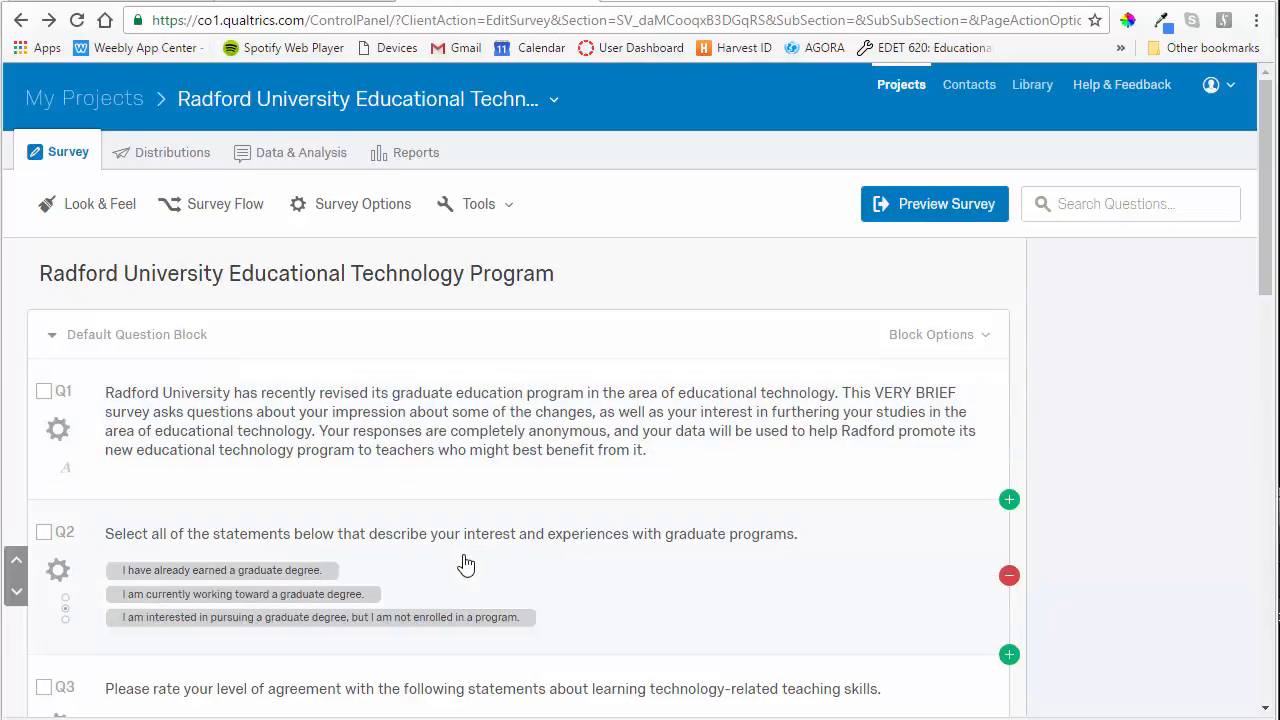
mouse_move(497, 567)
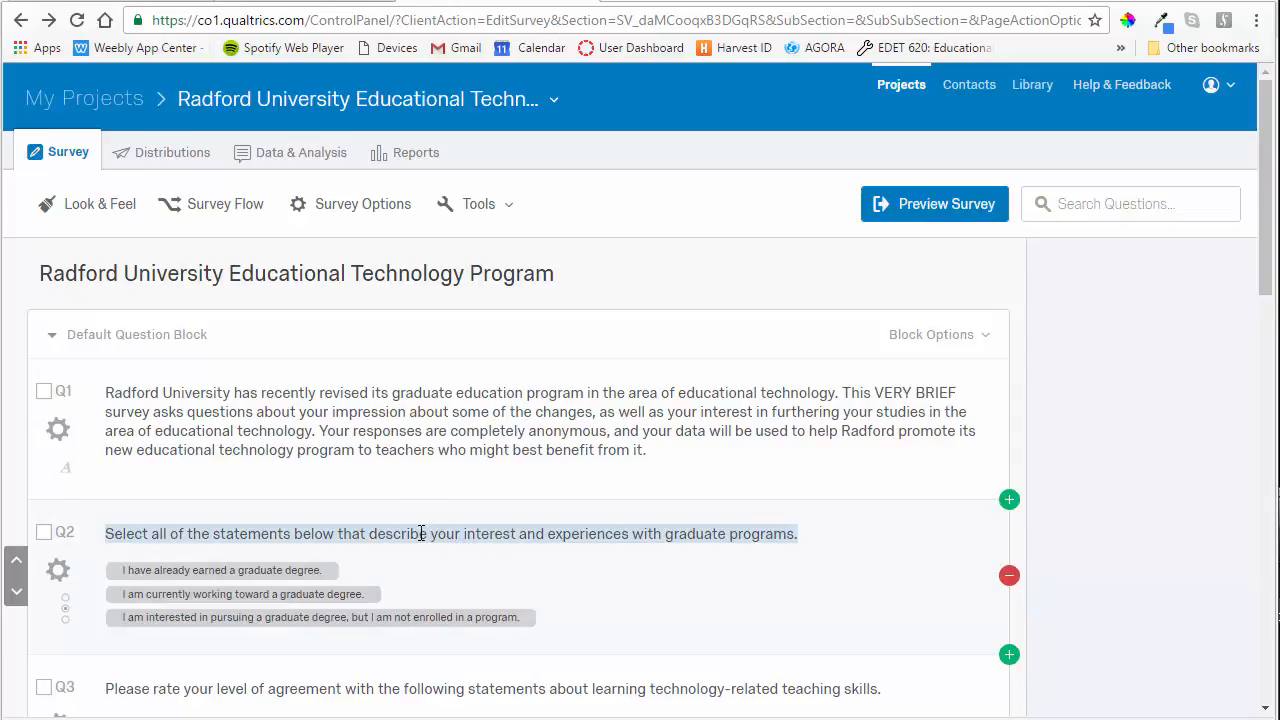
Open Q2's question text in the Rich Content Editor, with a blank line below the sentence.
click(450, 533)
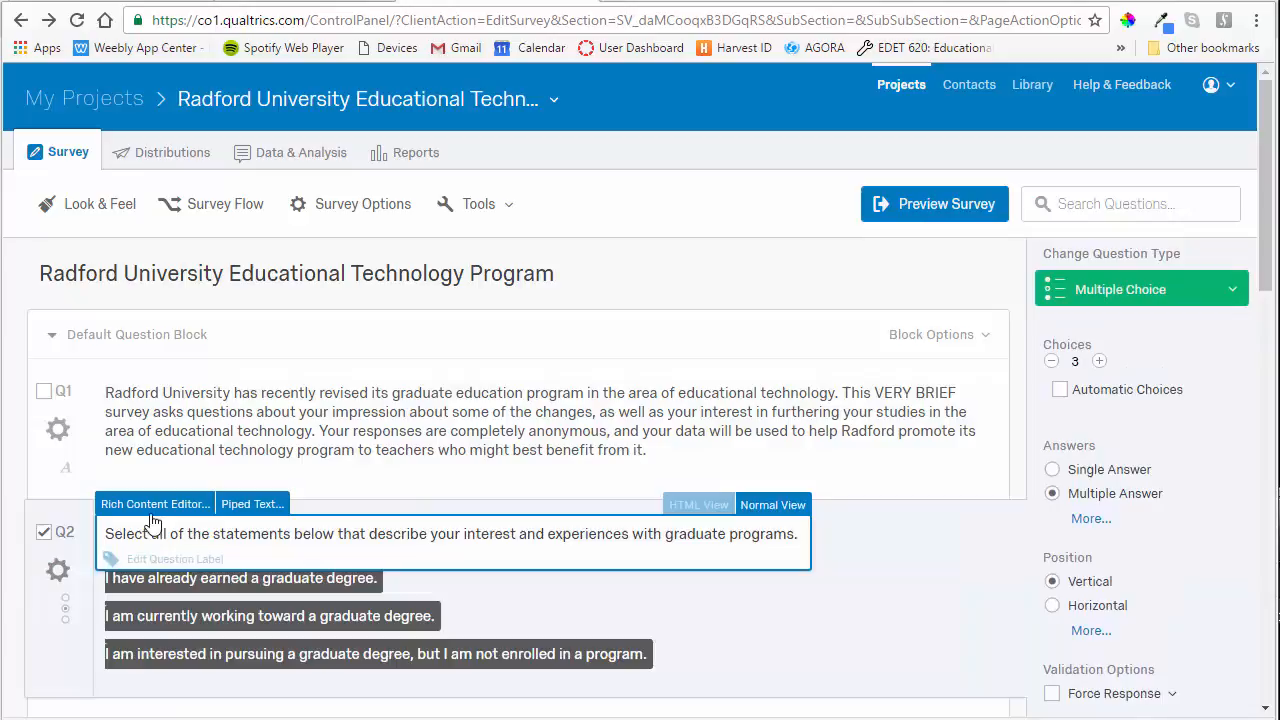
click(155, 503)
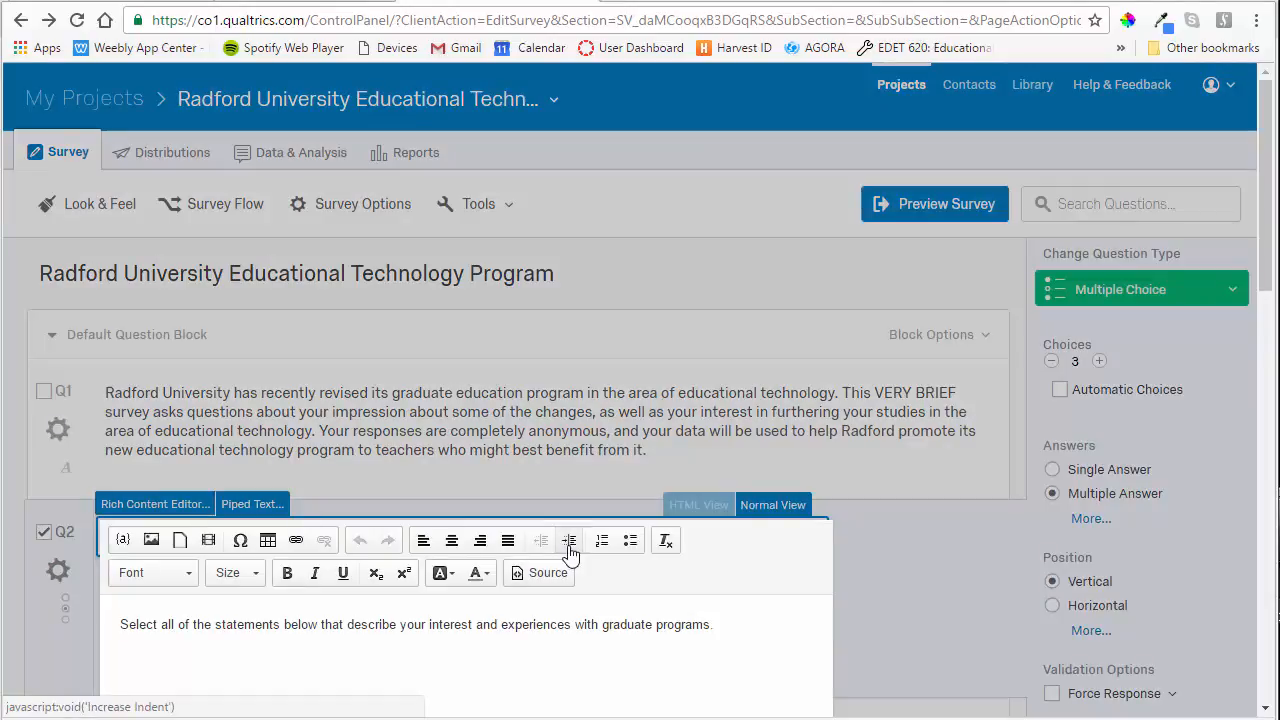
scroll(down, 3)
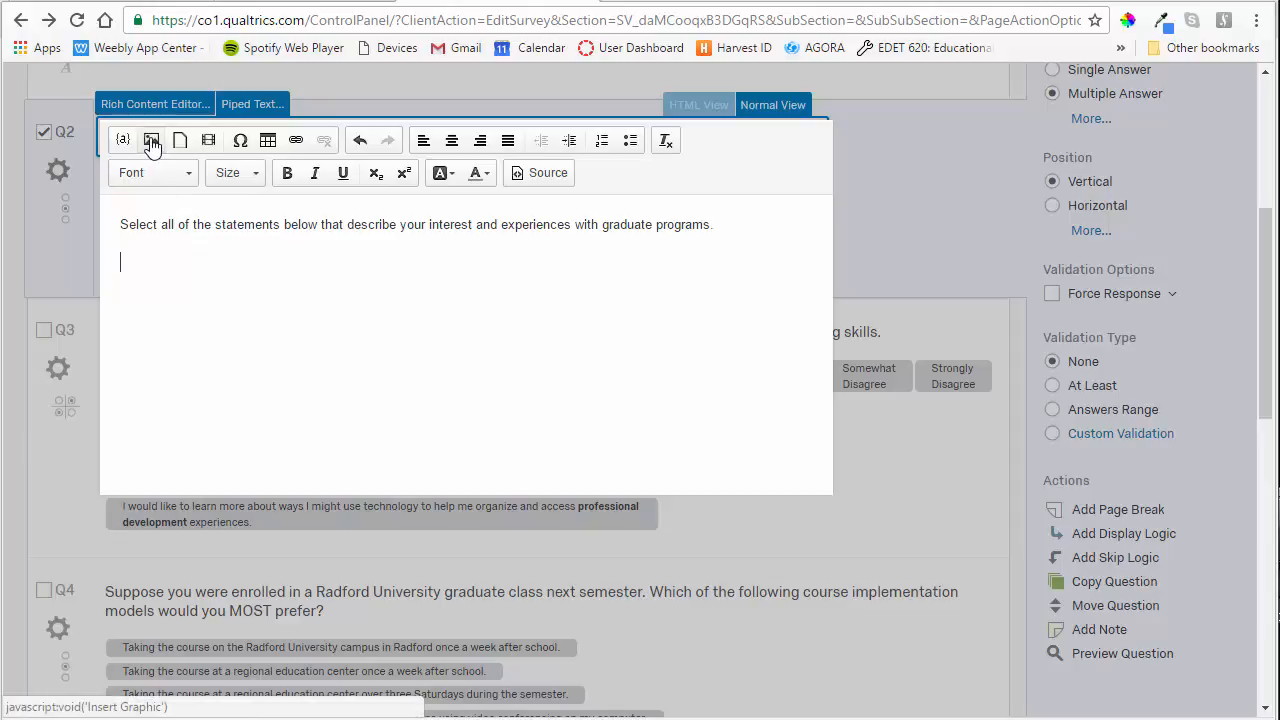
Open Insert Graphic for Q2 and view the Library dropdown's choices.
click(151, 140)
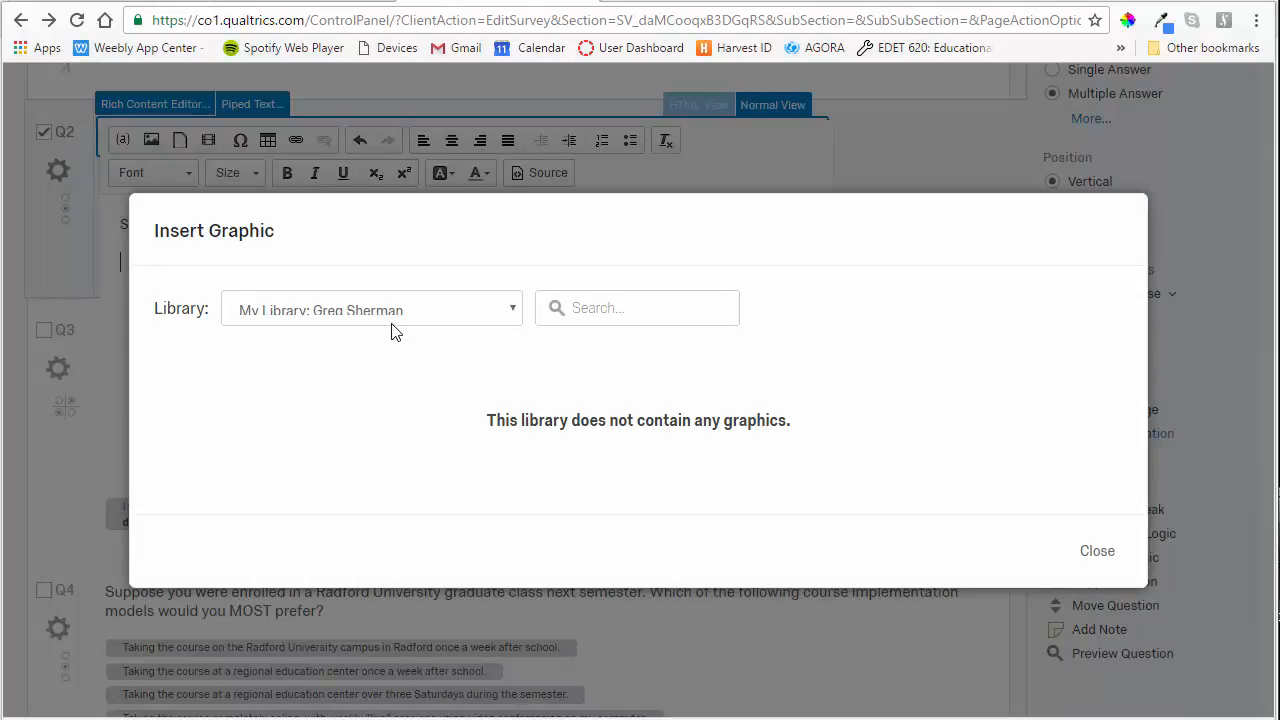
mouse_move(499, 355)
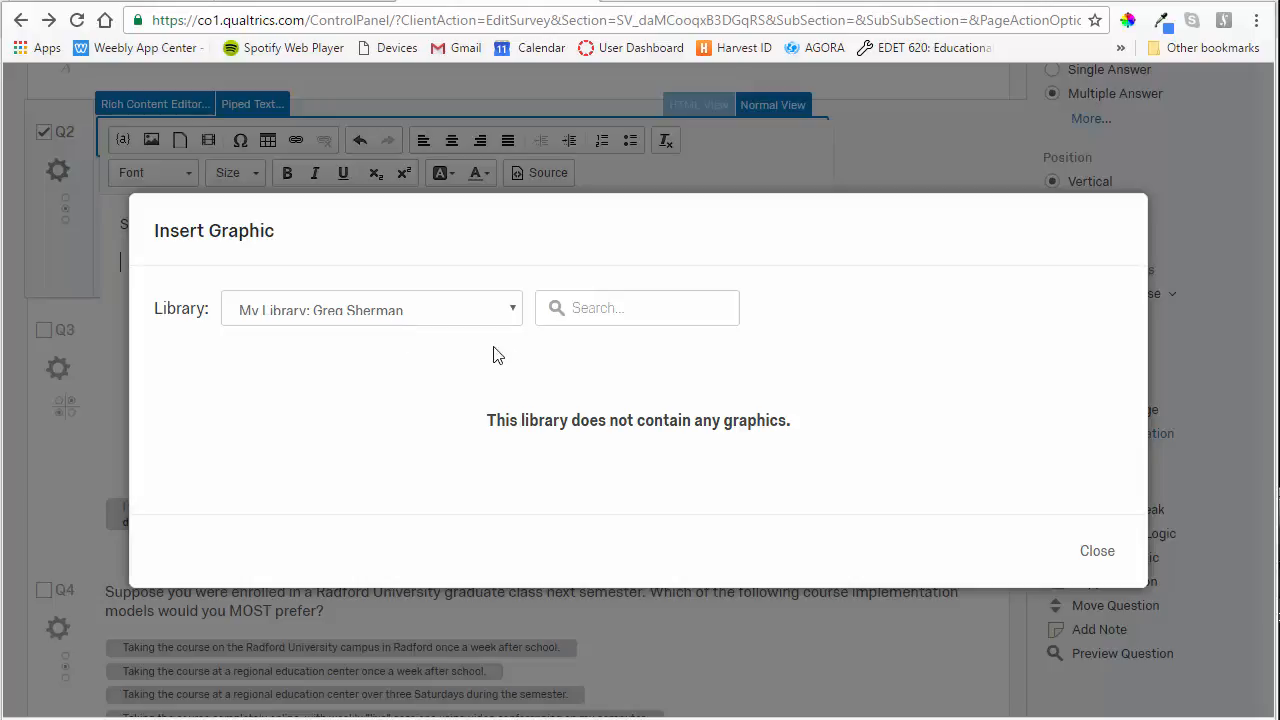
click(511, 309)
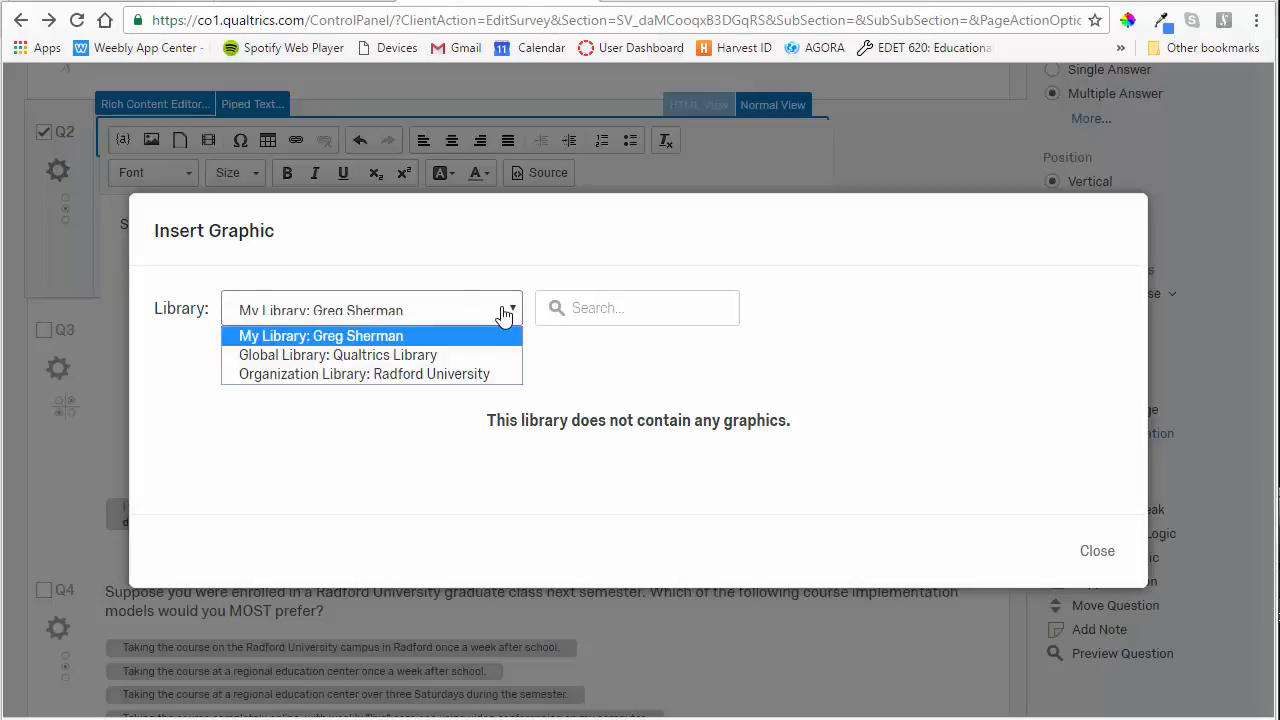
mouse_move(363, 373)
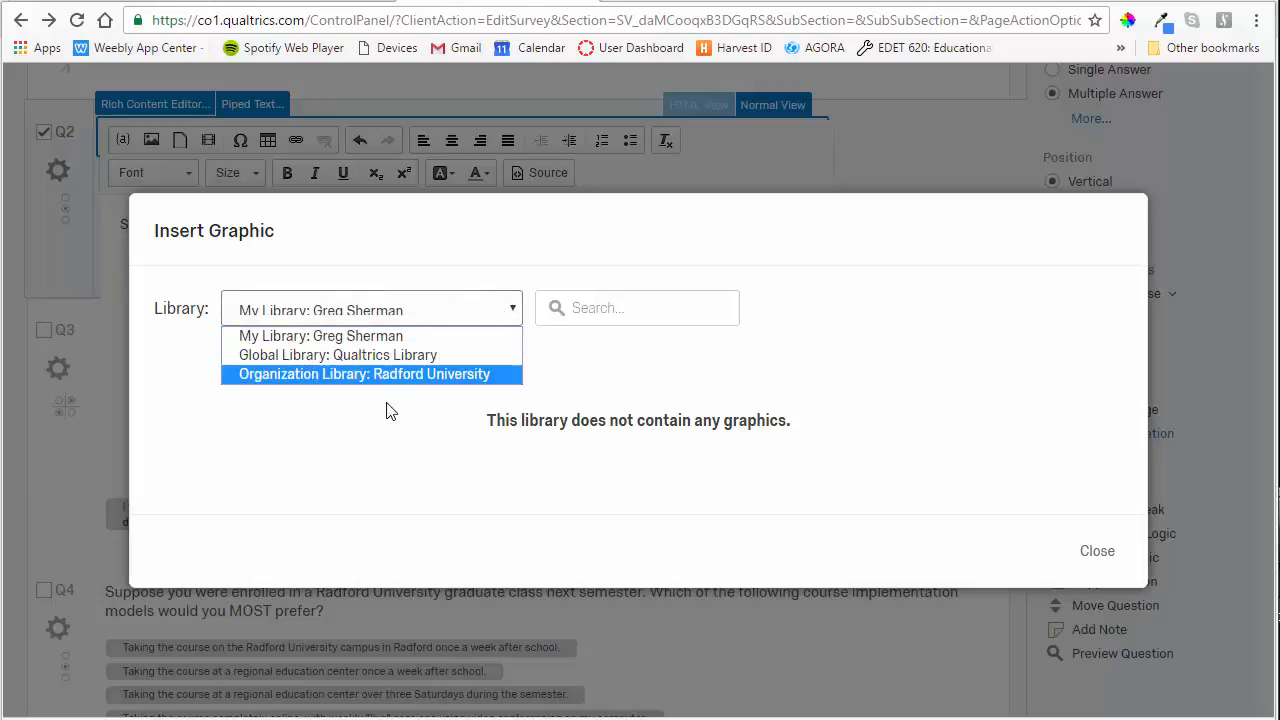
mouse_move(388, 393)
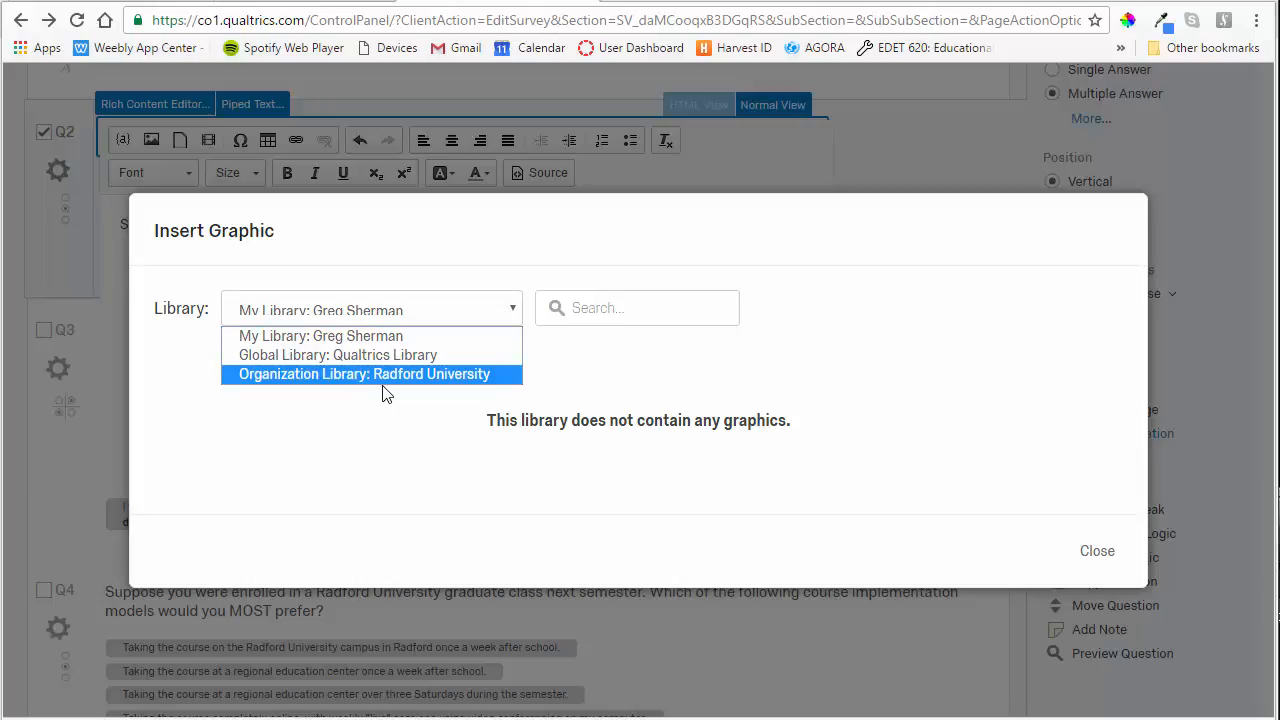
Load the Radford University organization library and browse its image thumbnails.
click(364, 373)
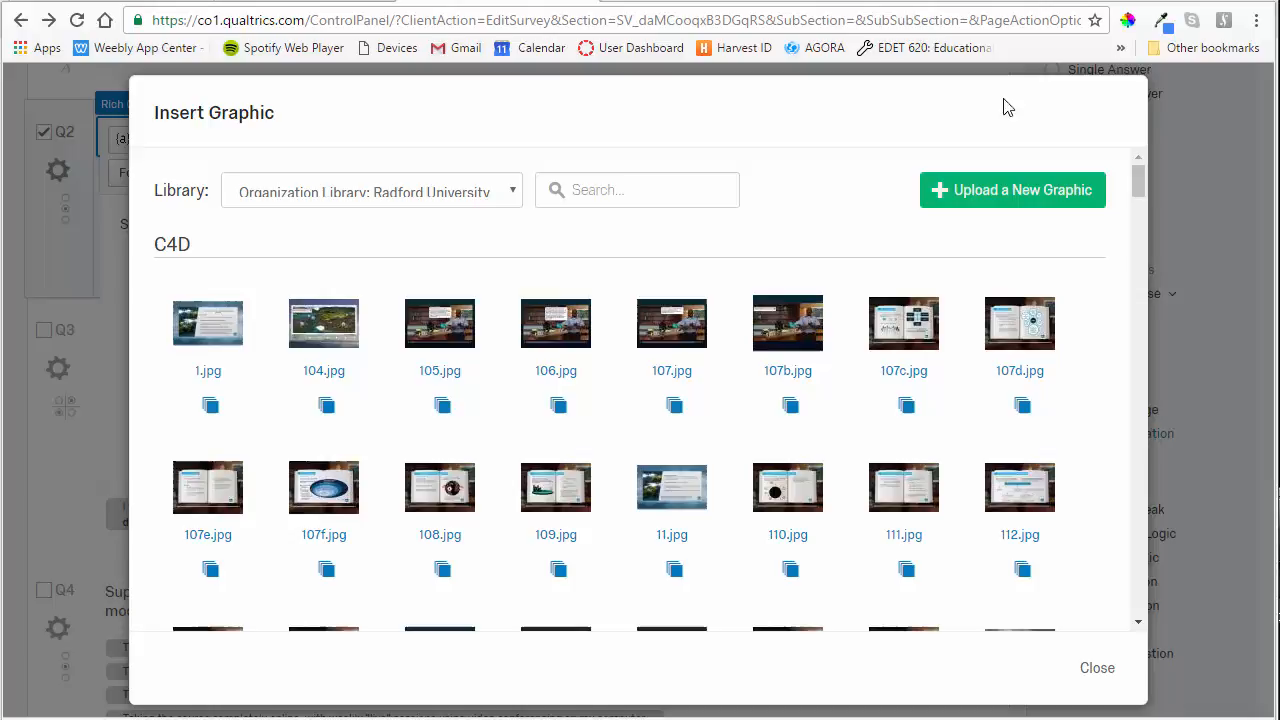
mouse_move(912, 222)
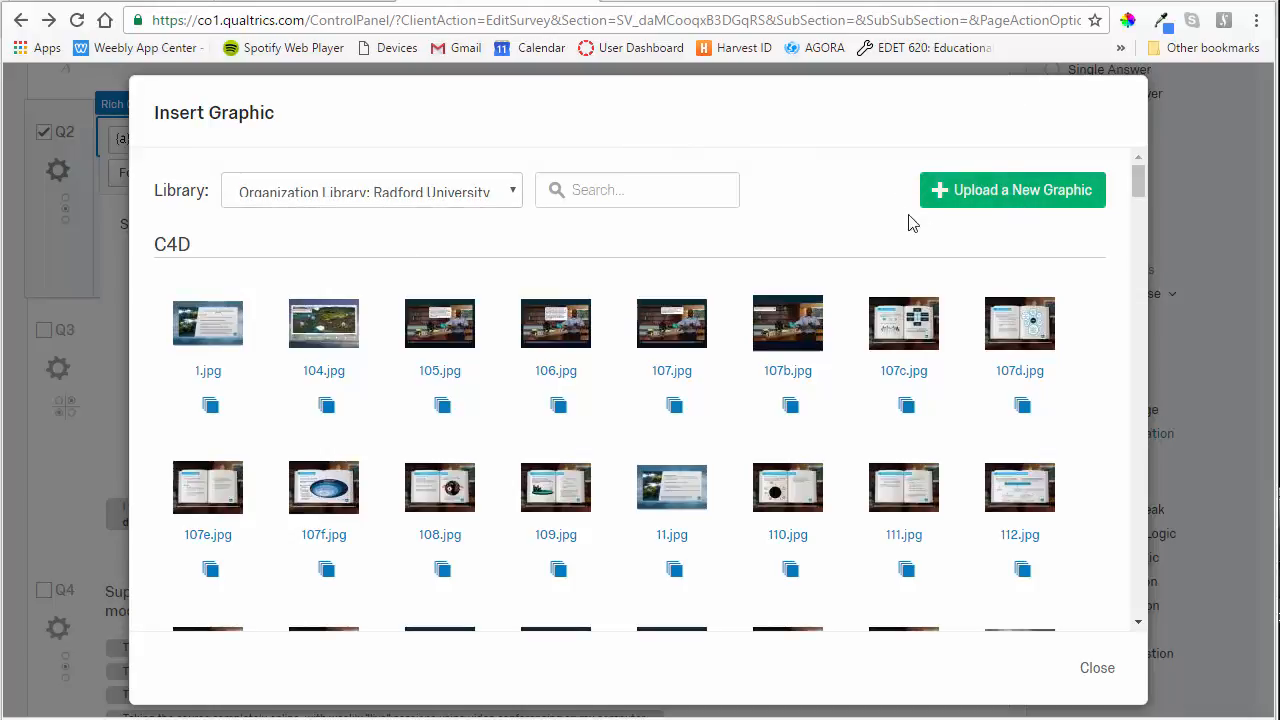
mouse_move(1030, 200)
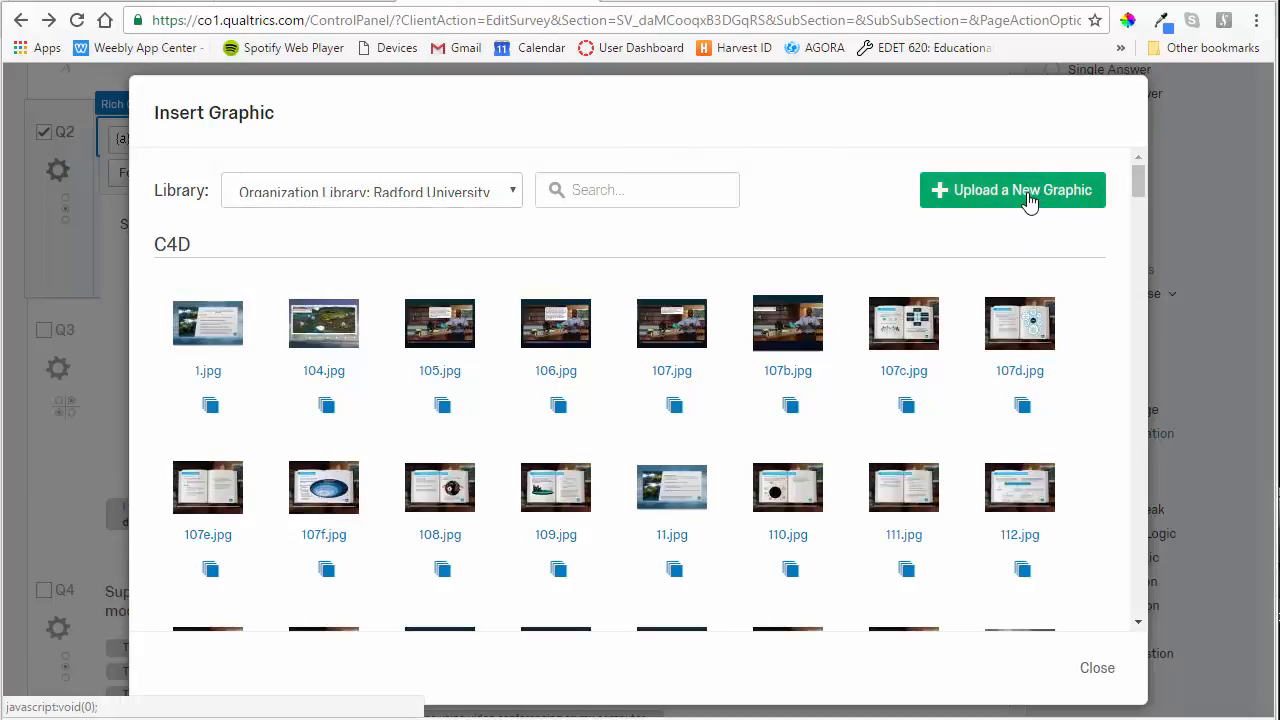
mouse_move(788, 322)
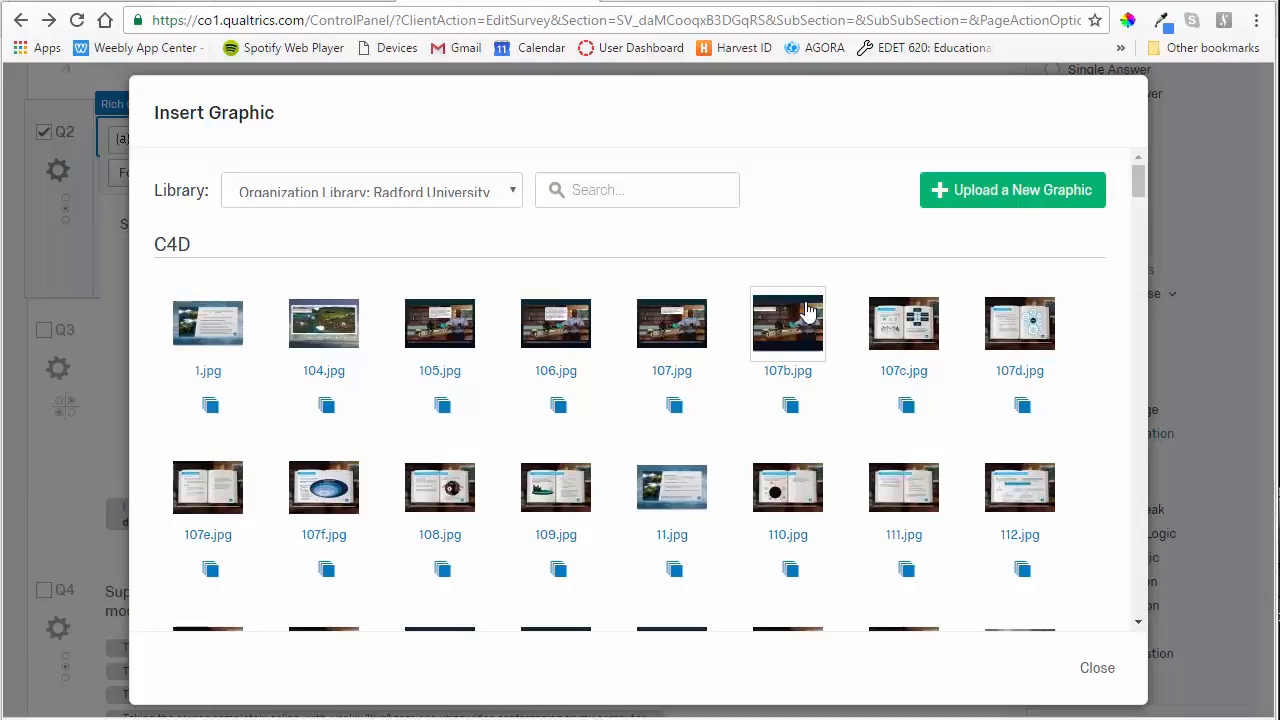
scroll(down, 3)
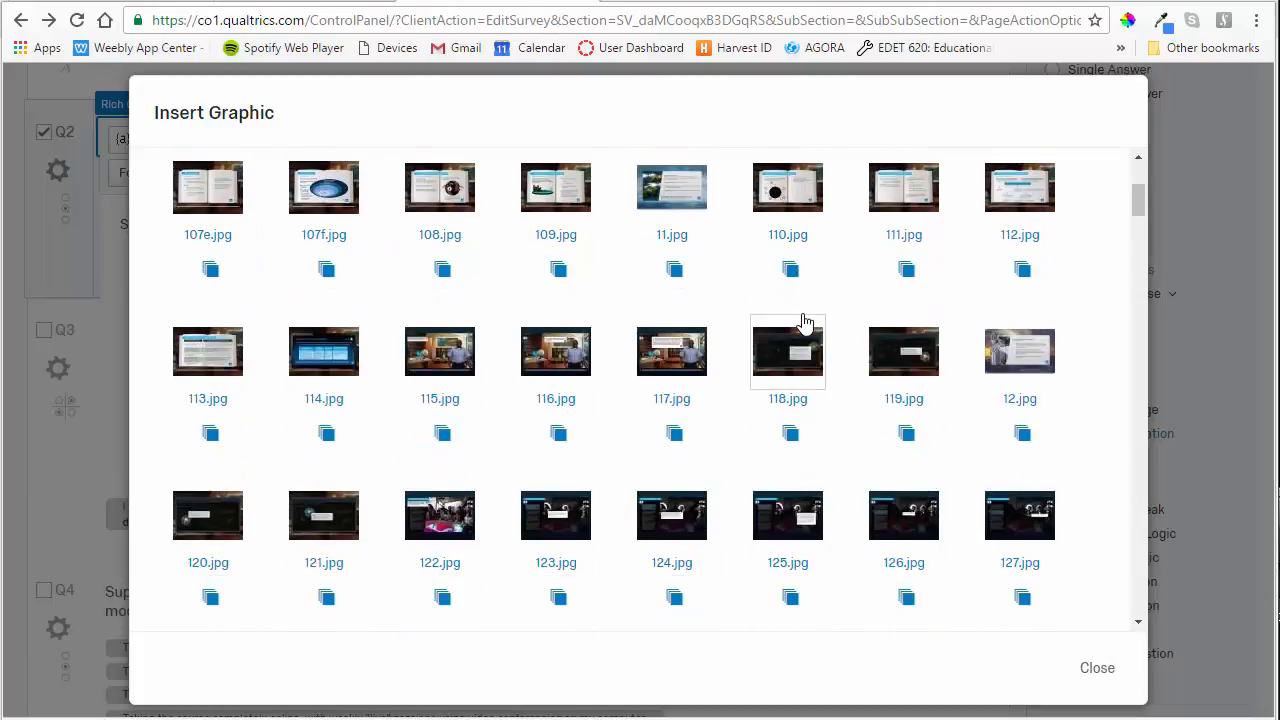
scroll(down, 3)
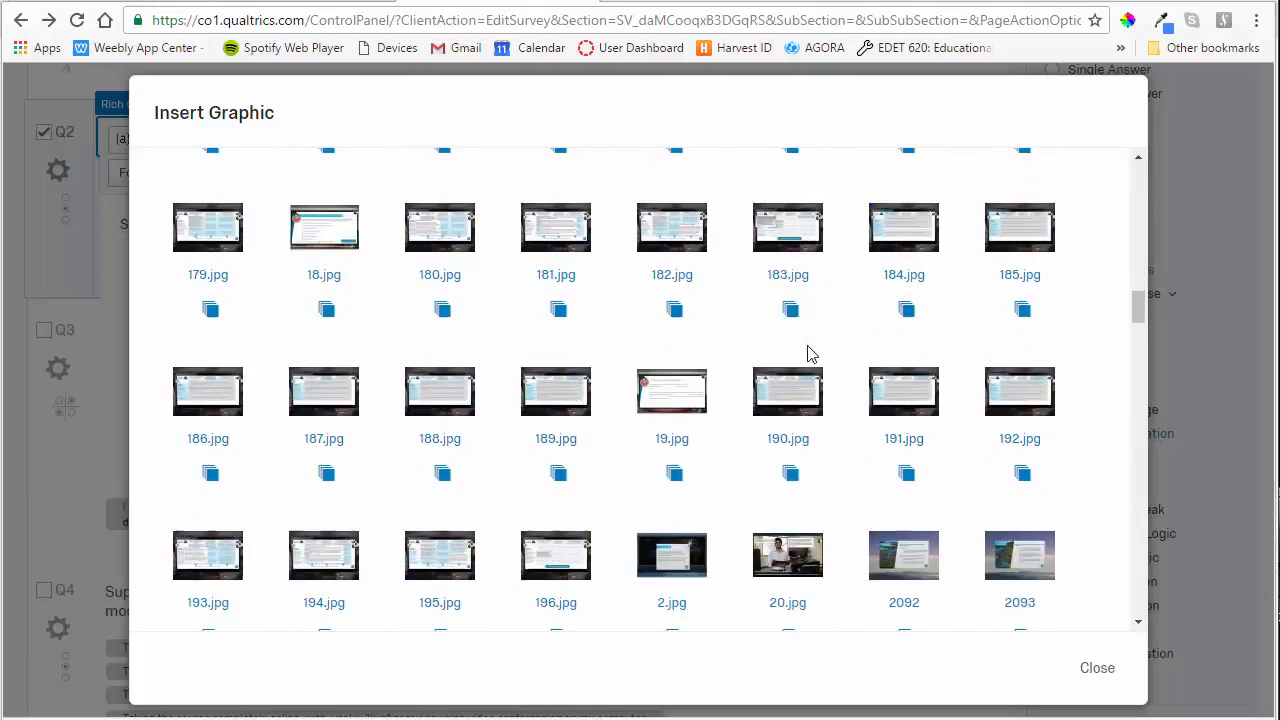
scroll(down, 3)
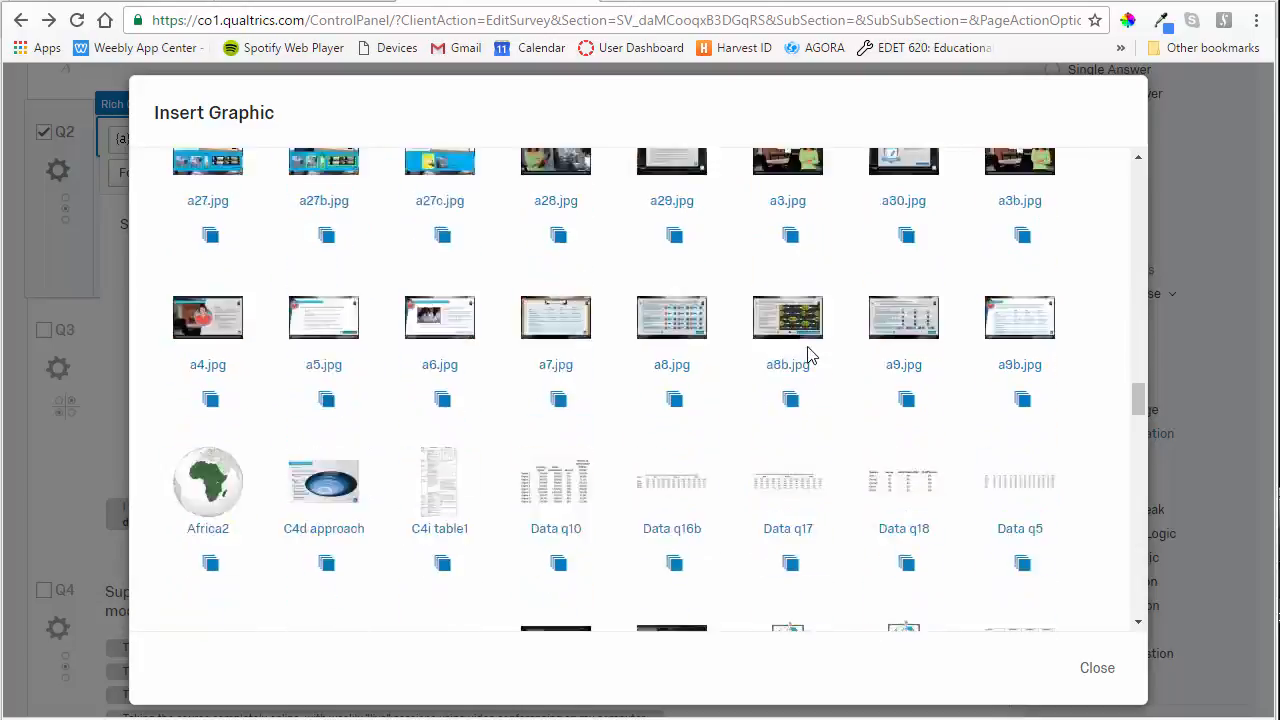
scroll(down, 3)
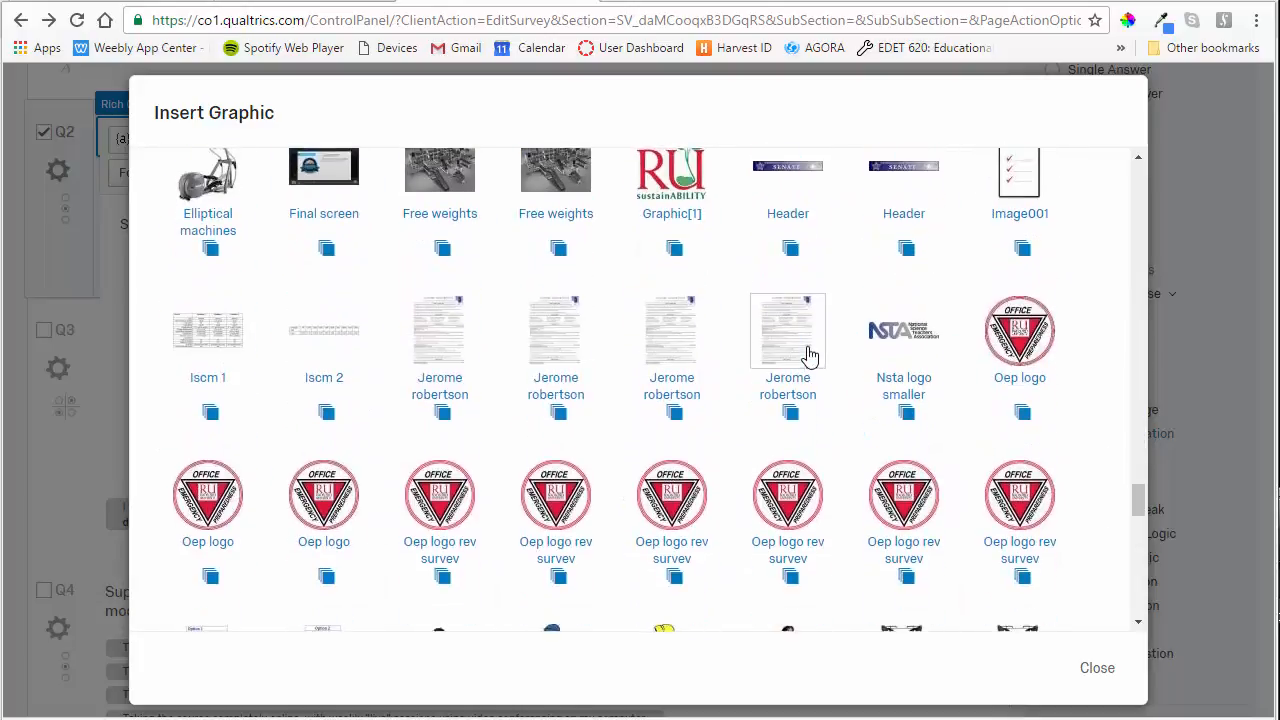
scroll(down, 3)
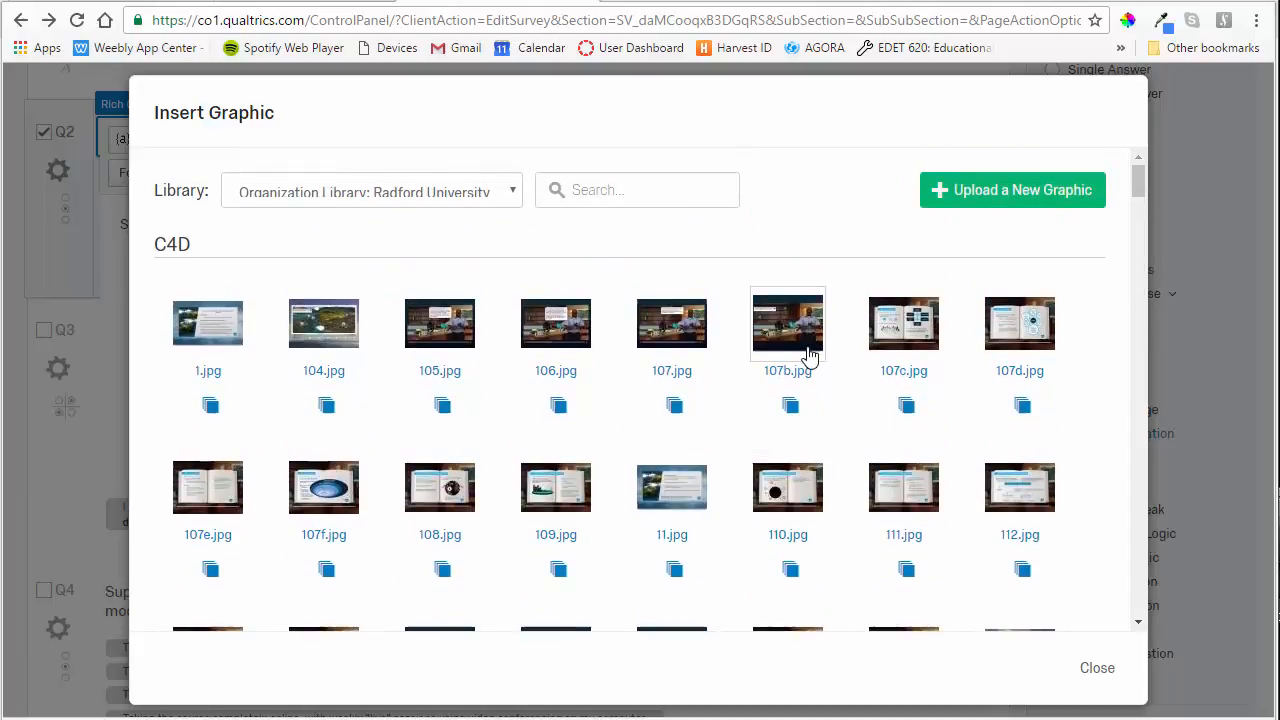
mouse_move(912, 237)
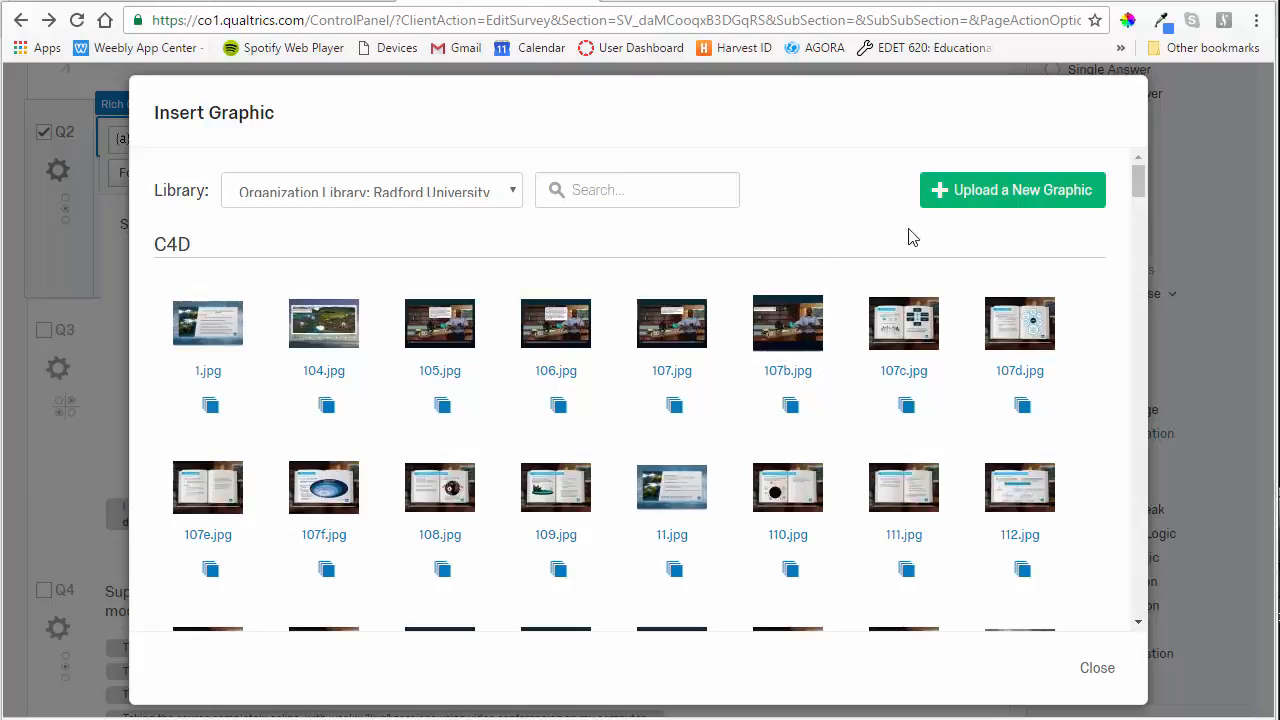
mouse_move(1011, 190)
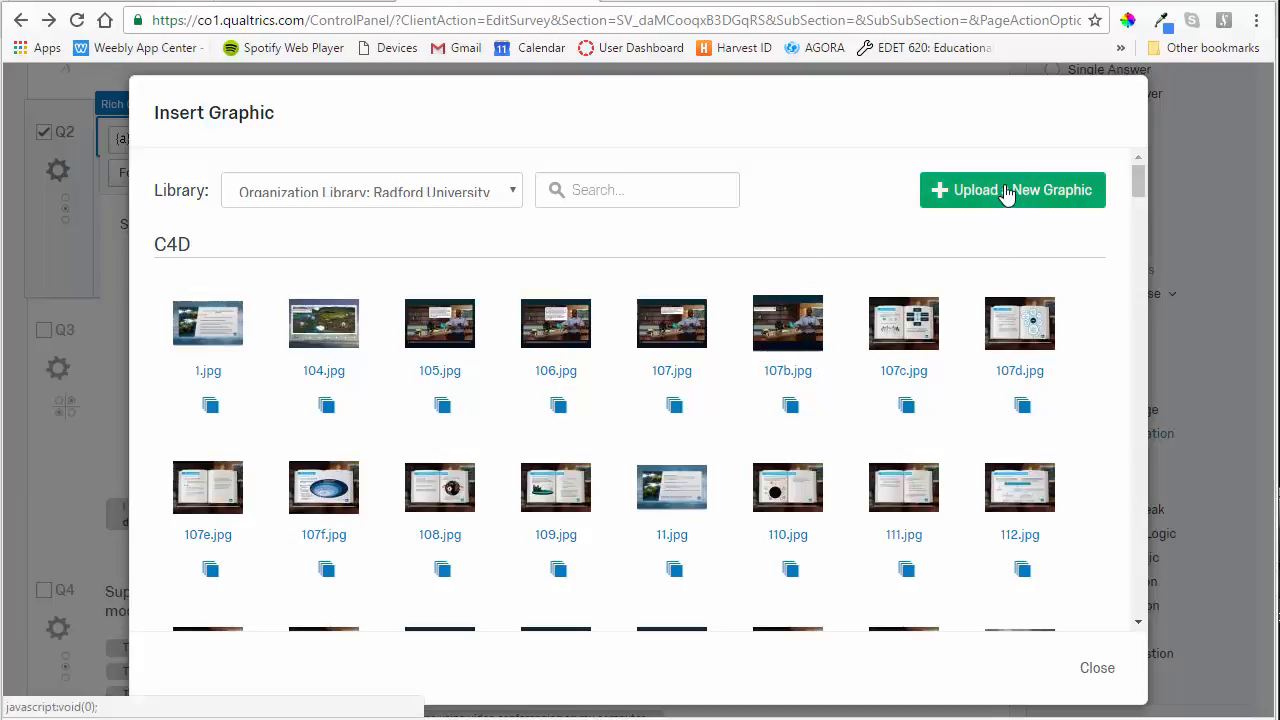
Start uploading a new graphic from the Insert Graphic dialog.
click(1011, 190)
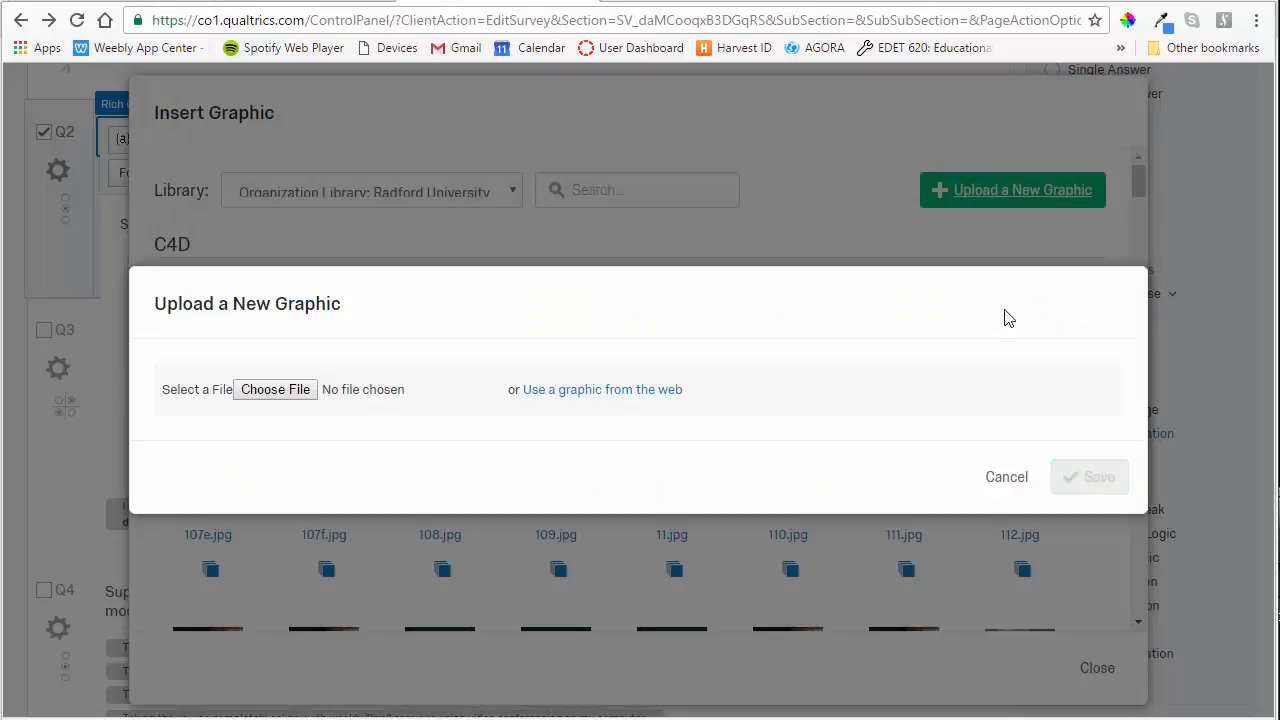
mouse_move(345, 360)
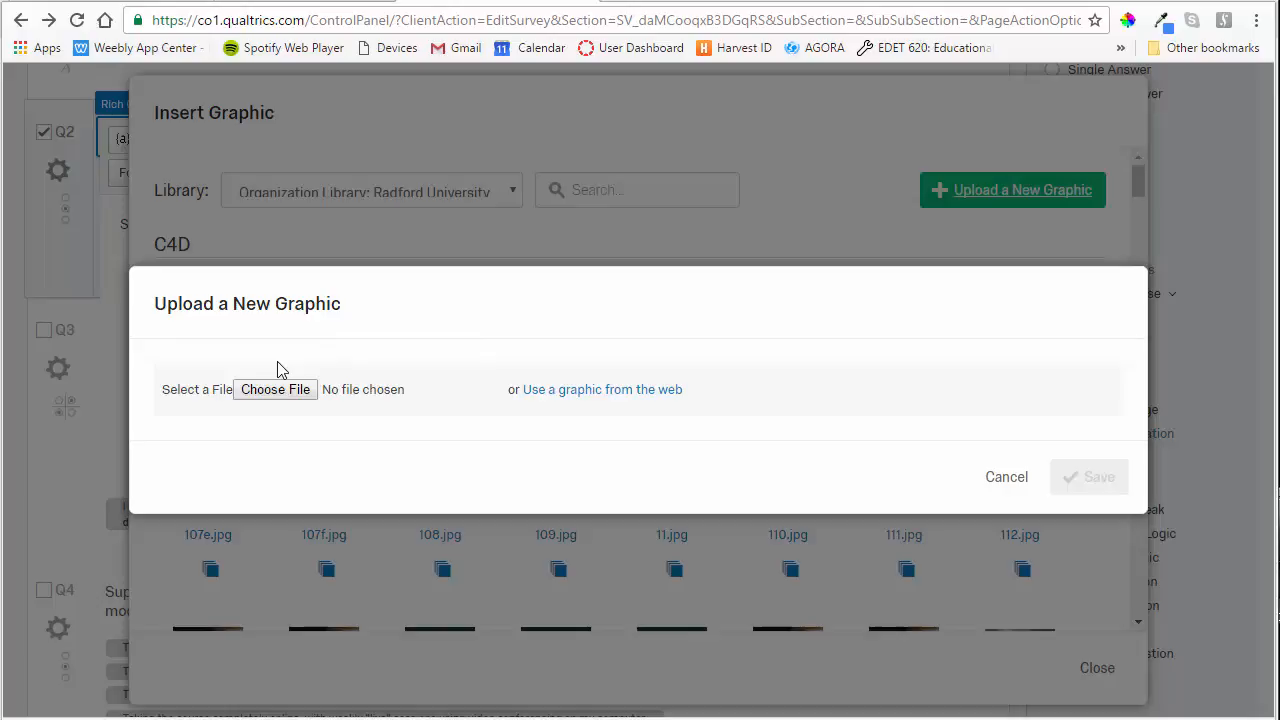
mouse_move(283, 363)
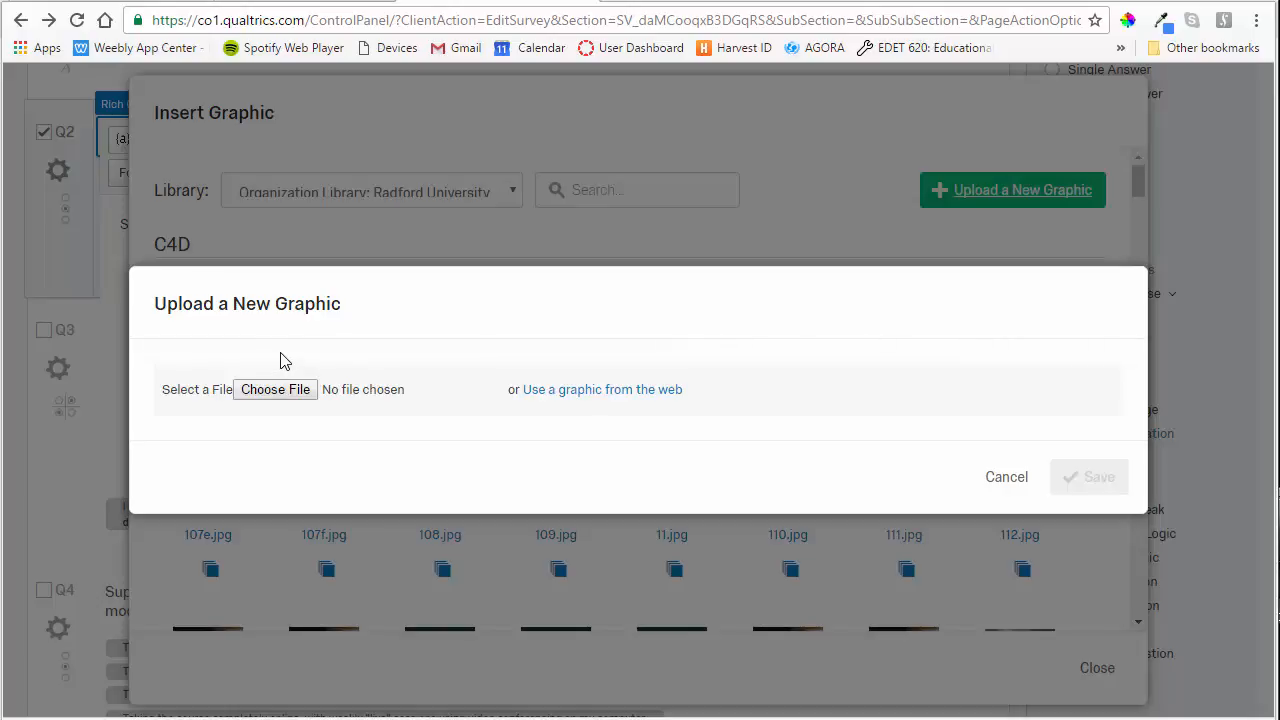
Choose mondaymorninglisa.jpg from the Desktop as the file to upload.
click(274, 389)
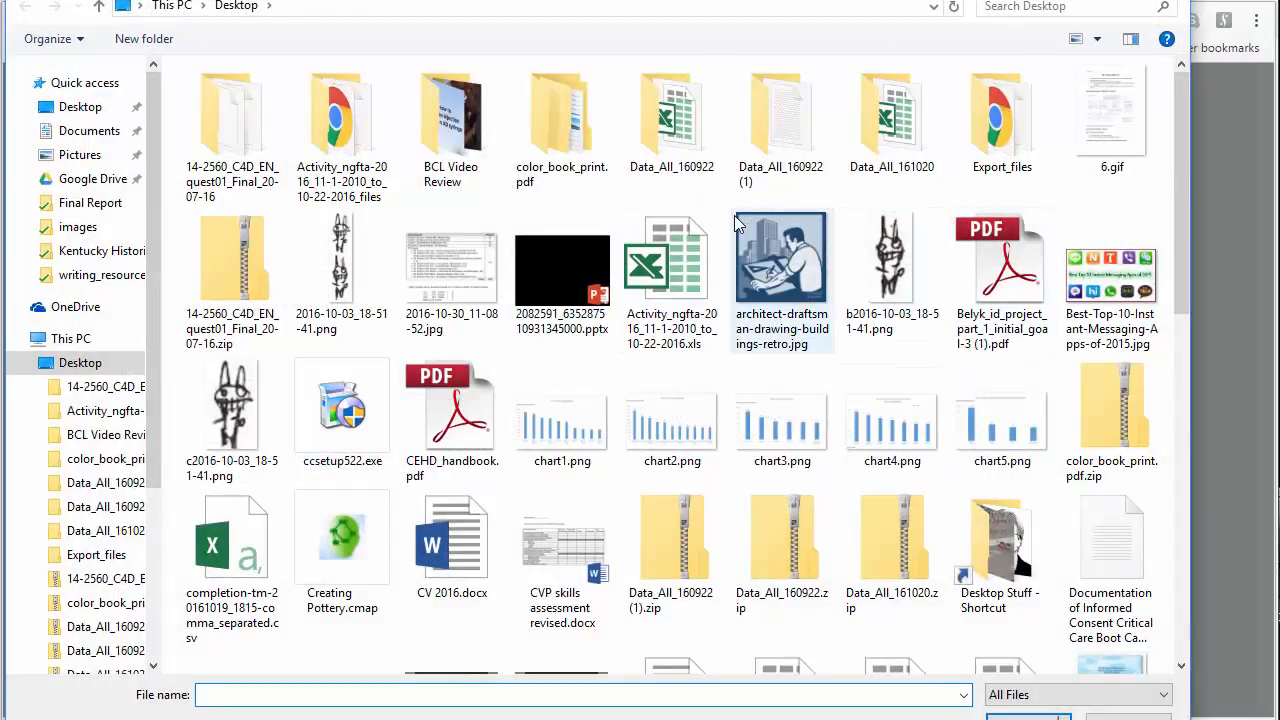
scroll(down, 3)
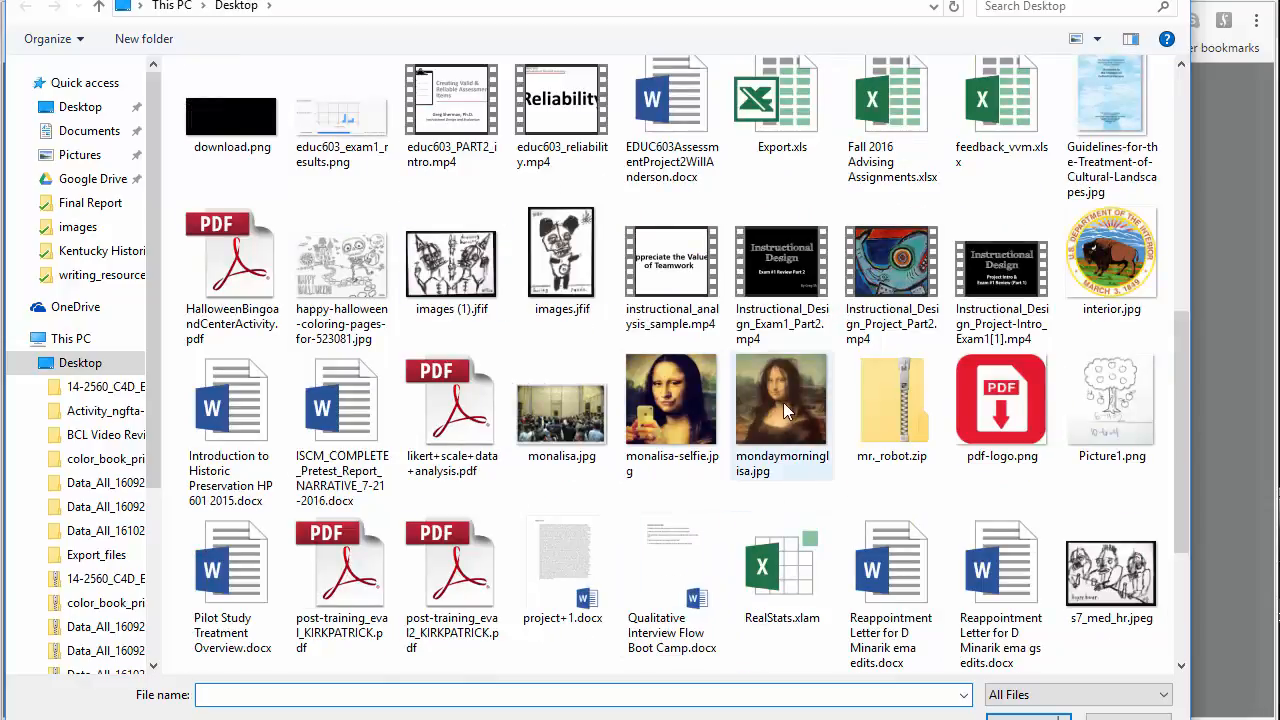
click(781, 400)
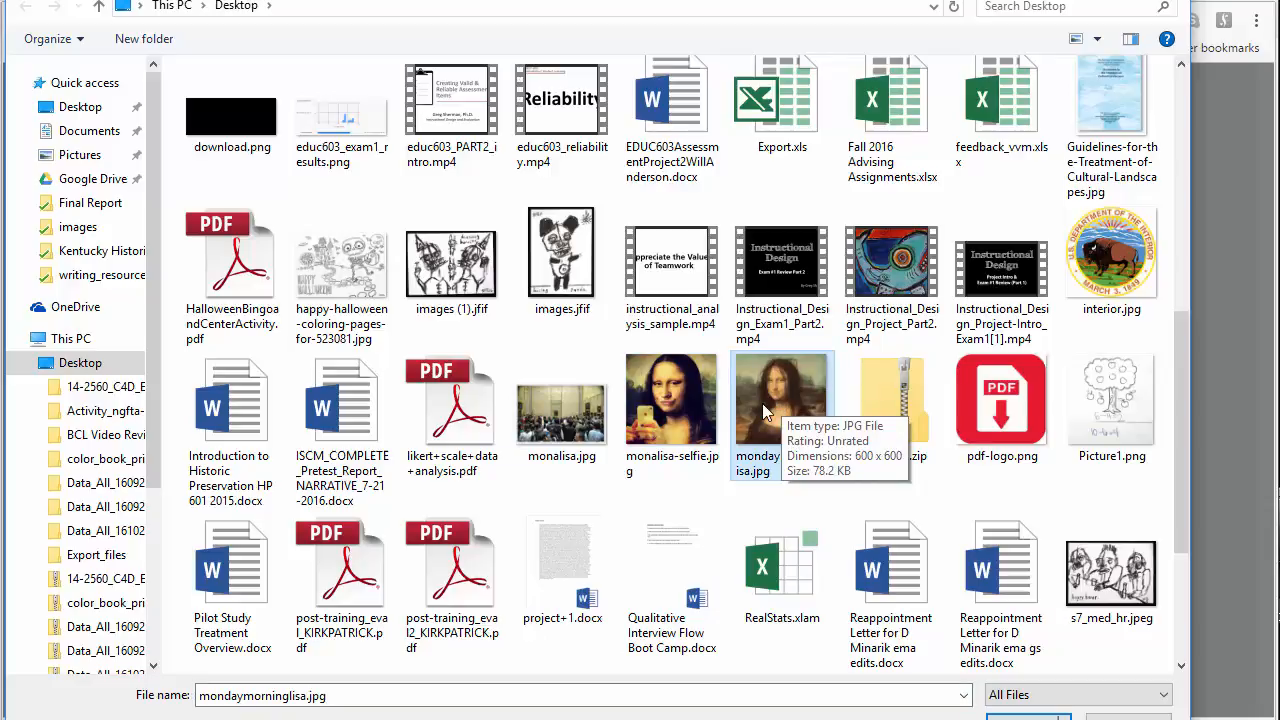
click(783, 400)
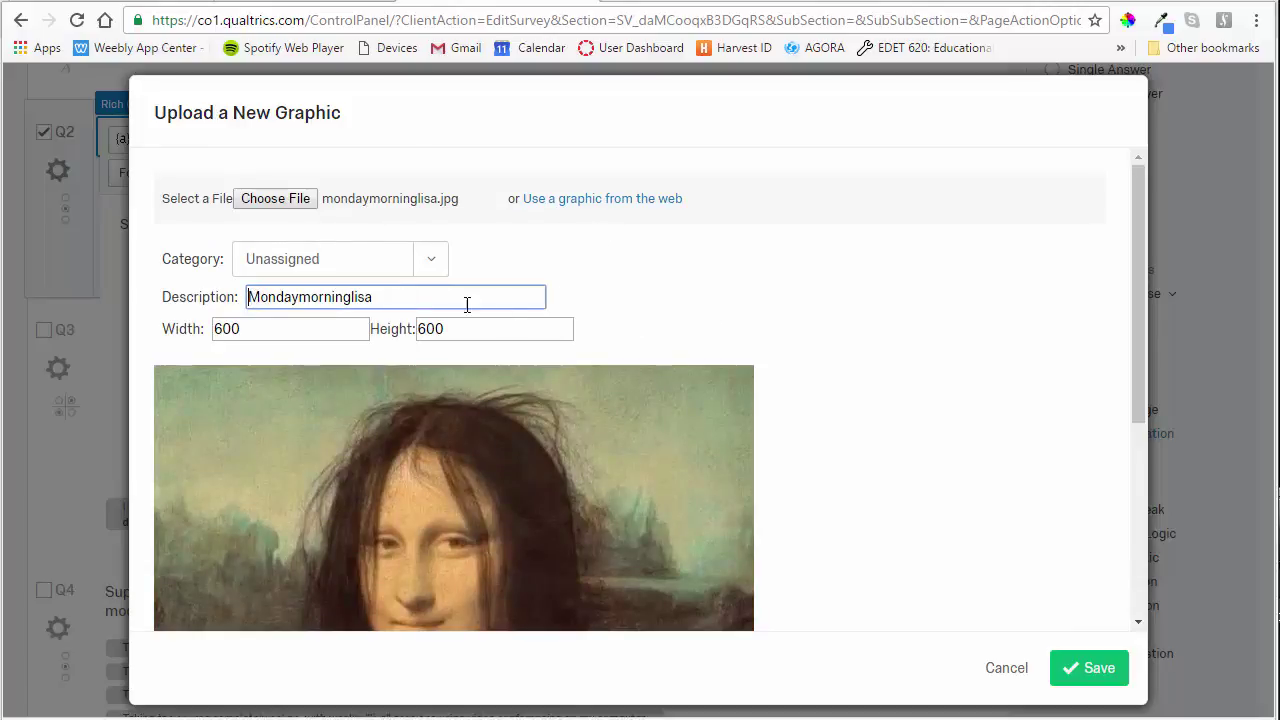
mouse_move(575, 327)
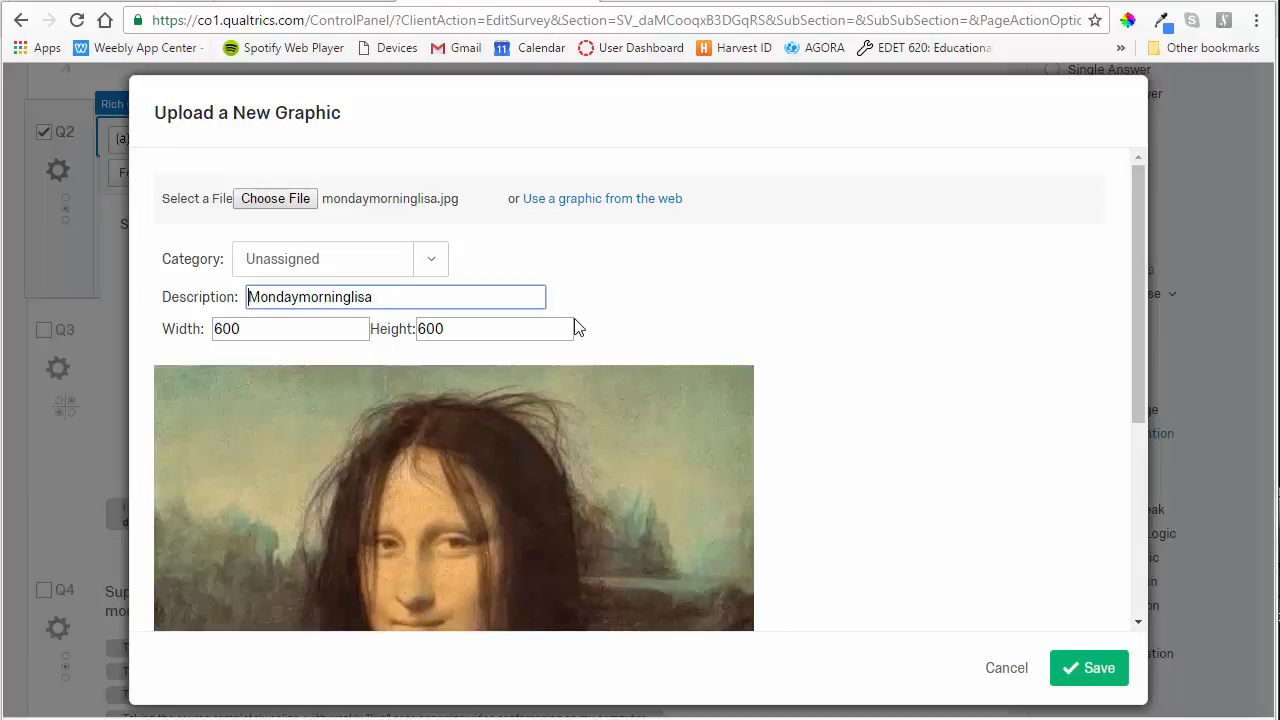
Prefix the graphic description with 'SHERMAN', making it 'SHERMAN Mondaymorninglisa'.
text(SH)
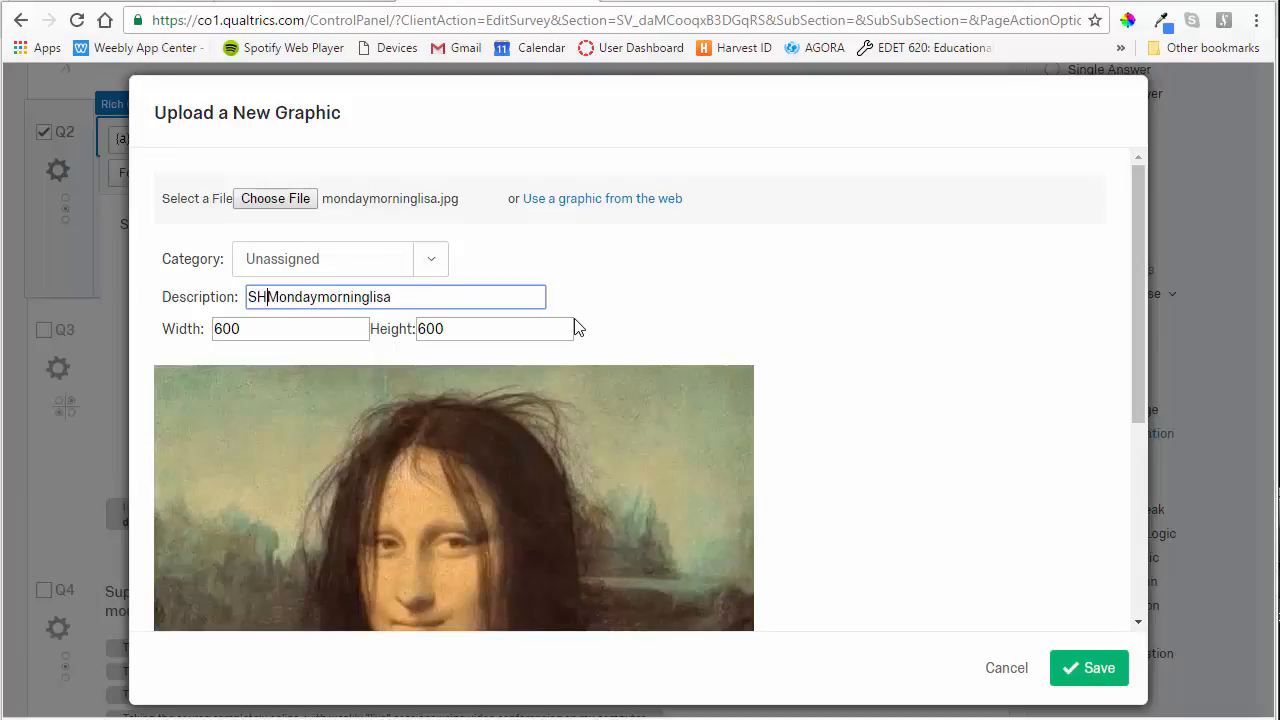
text(ERMAN)
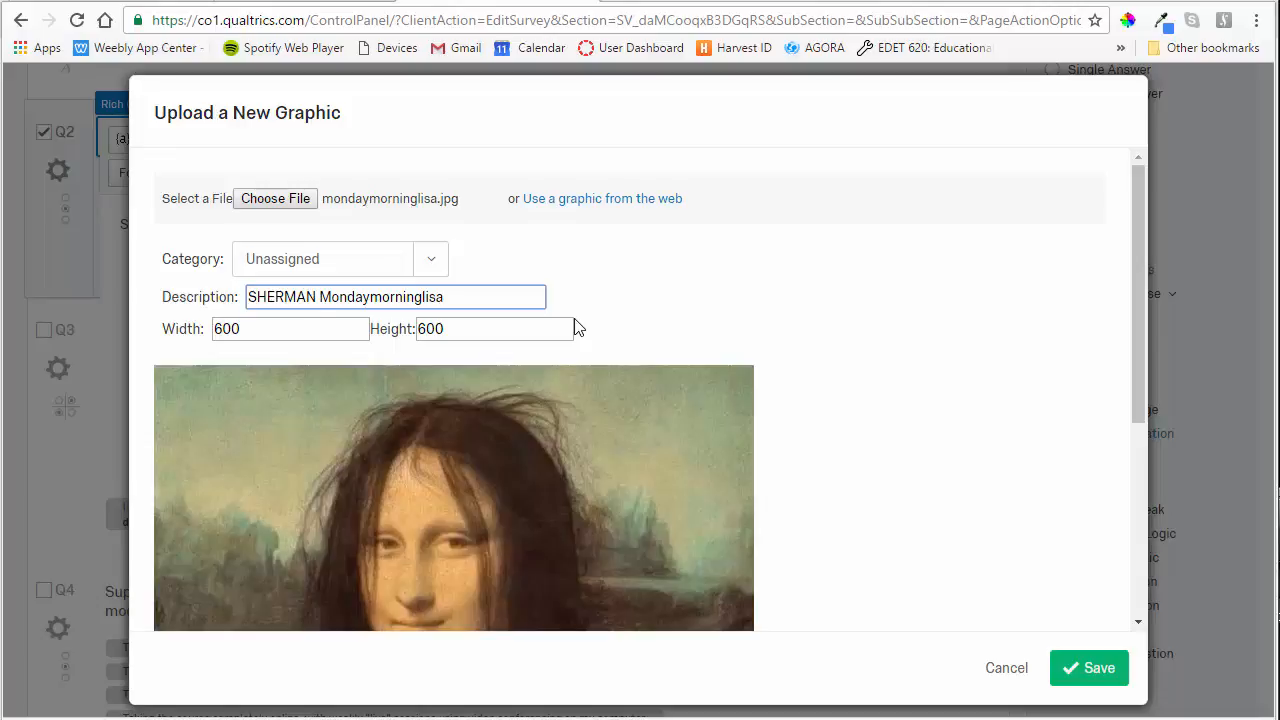
scroll(down, 3)
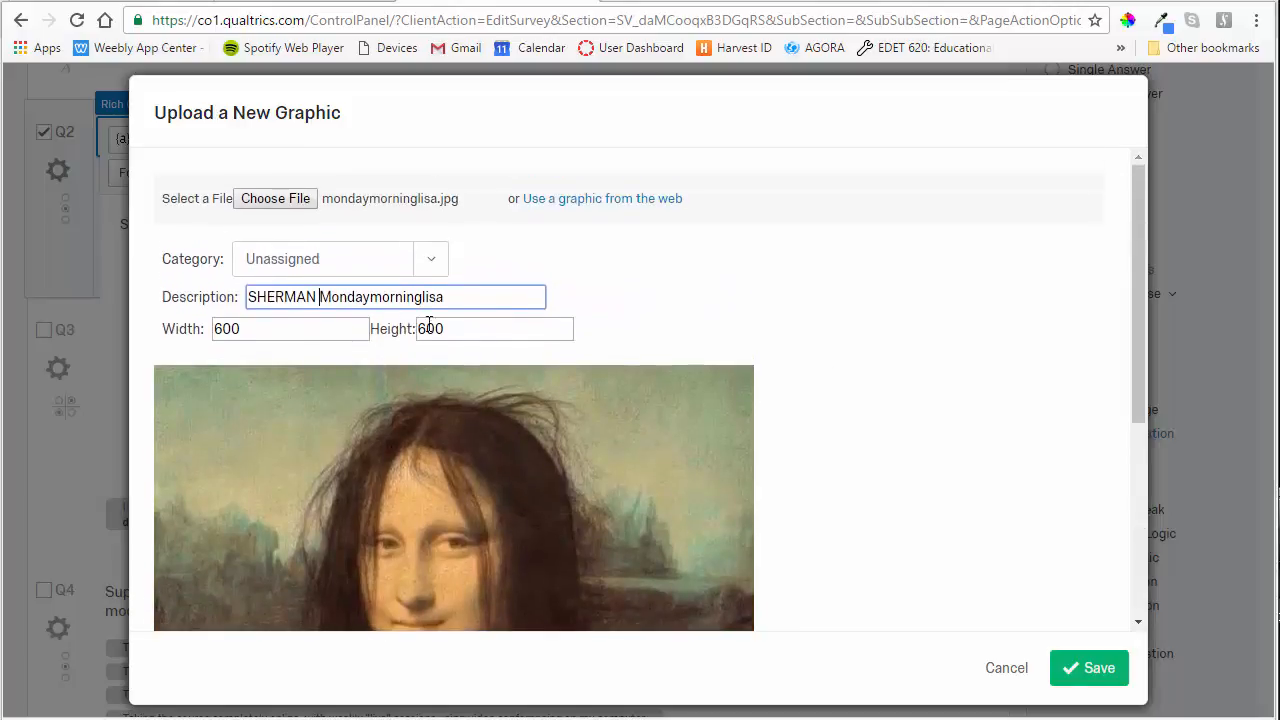
scroll(up, 3)
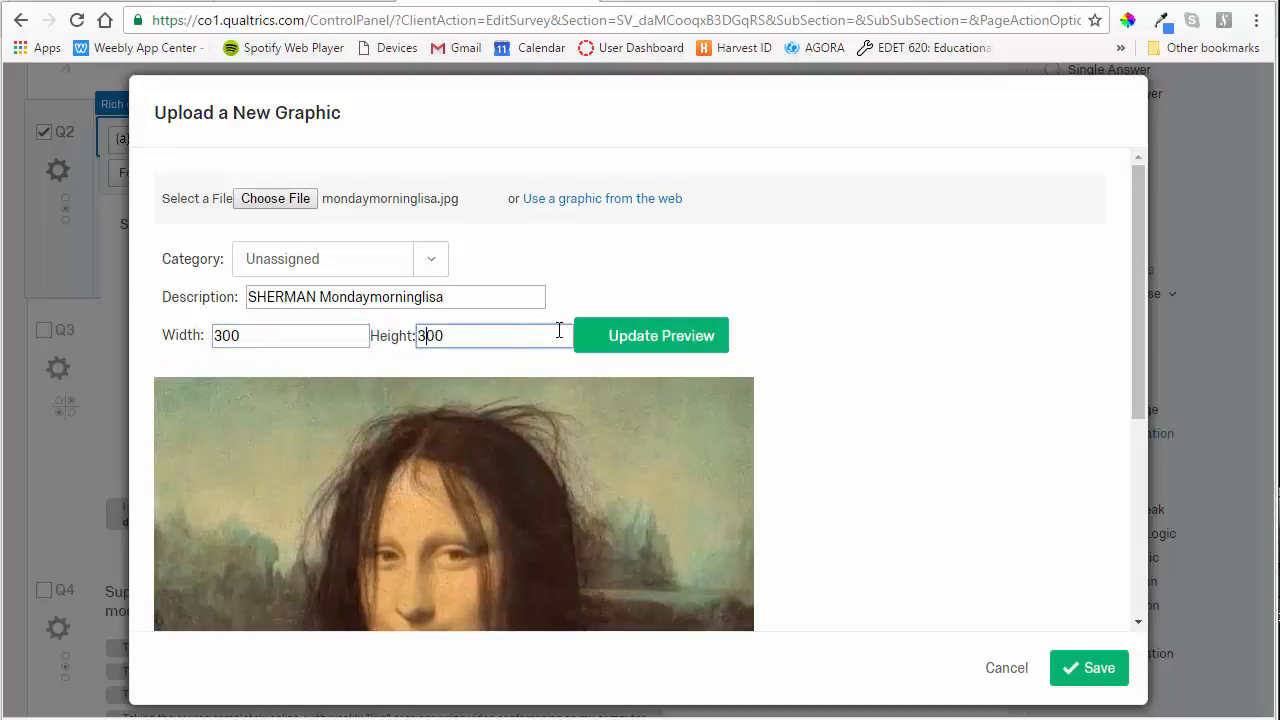
Update the preview and save the Mona Lisa graphic at 300 by 300.
click(651, 335)
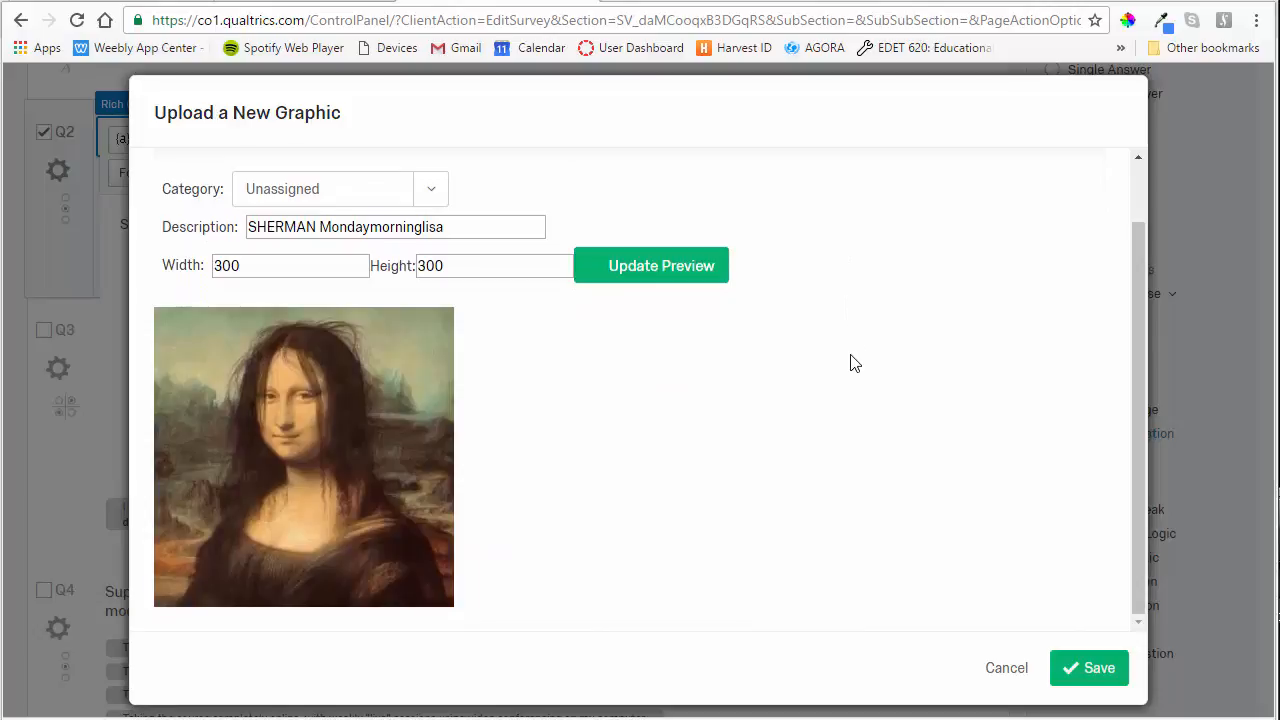
click(1088, 668)
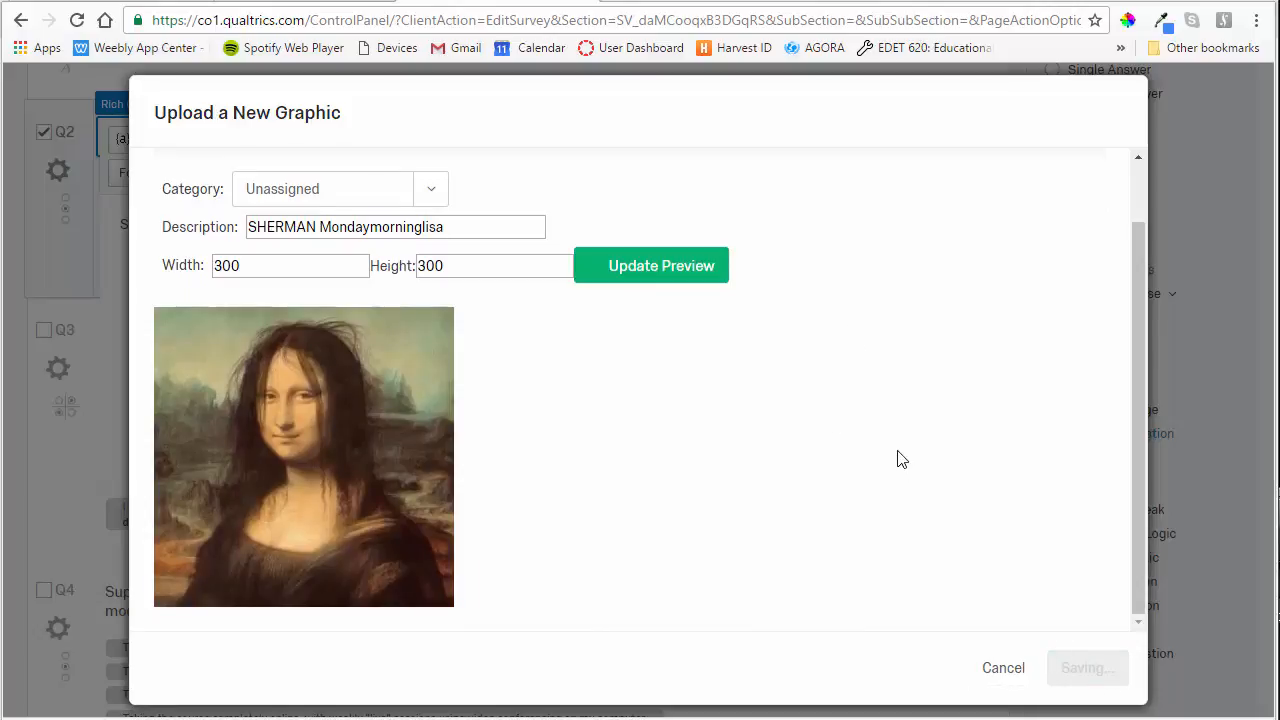
click(1086, 667)
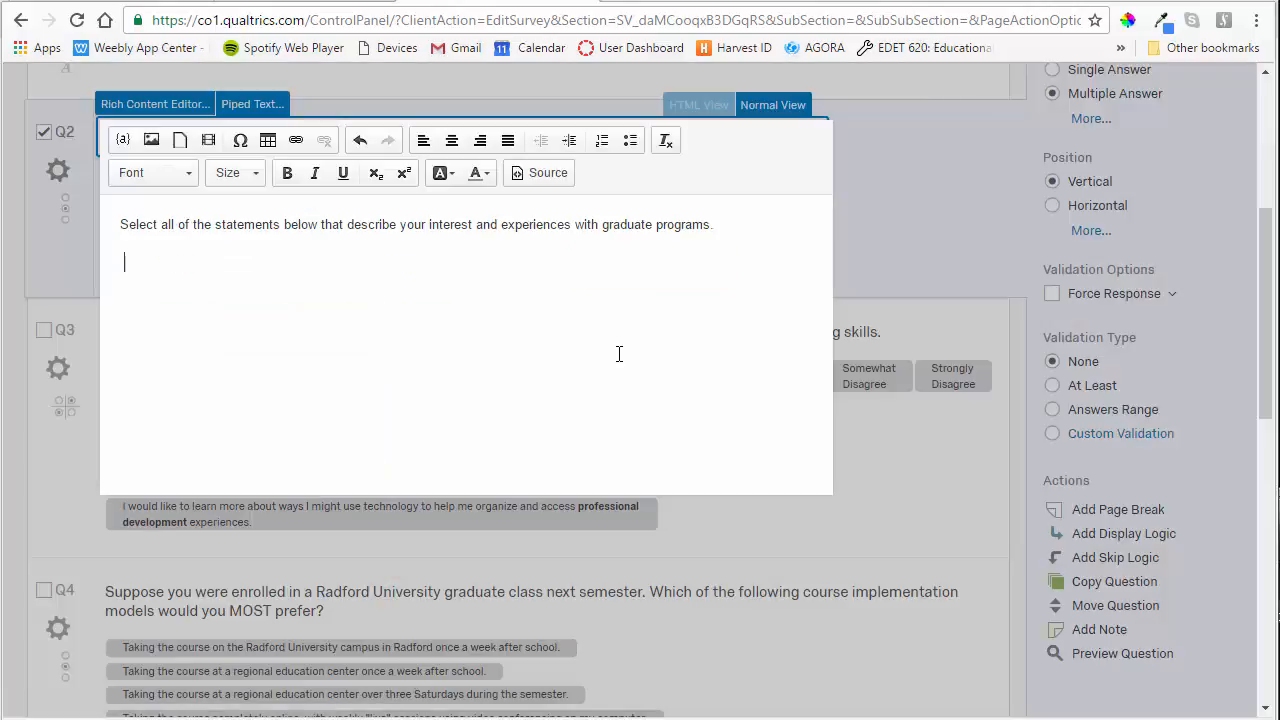
mouse_move(170, 190)
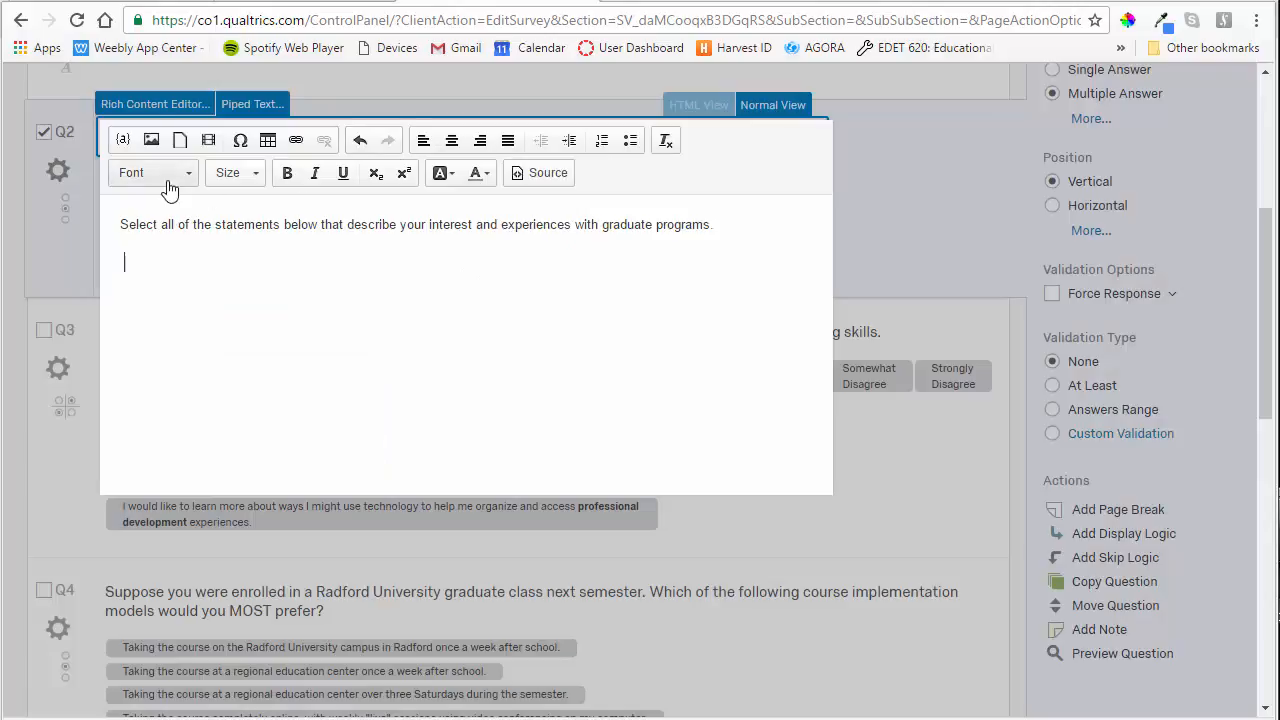
click(151, 140)
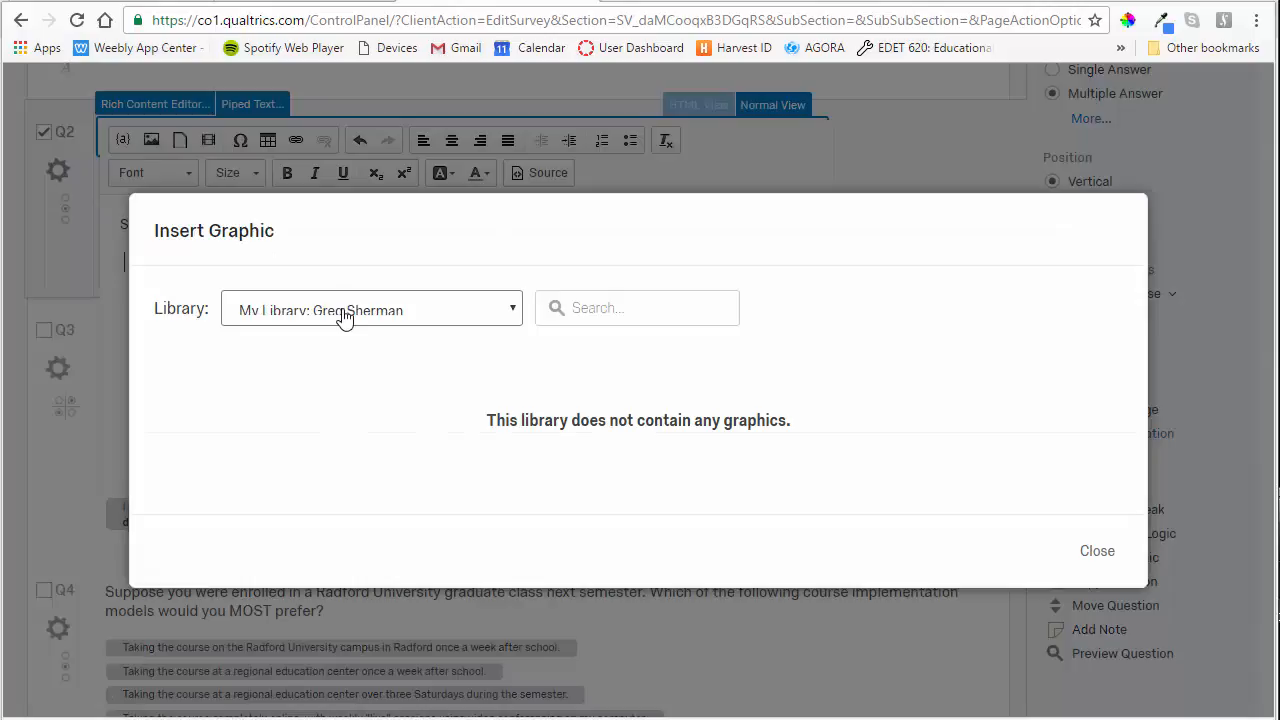
Switch to the Radford University library and scroll to the SHERMAN Mondaymorninglisa graphic.
click(371, 309)
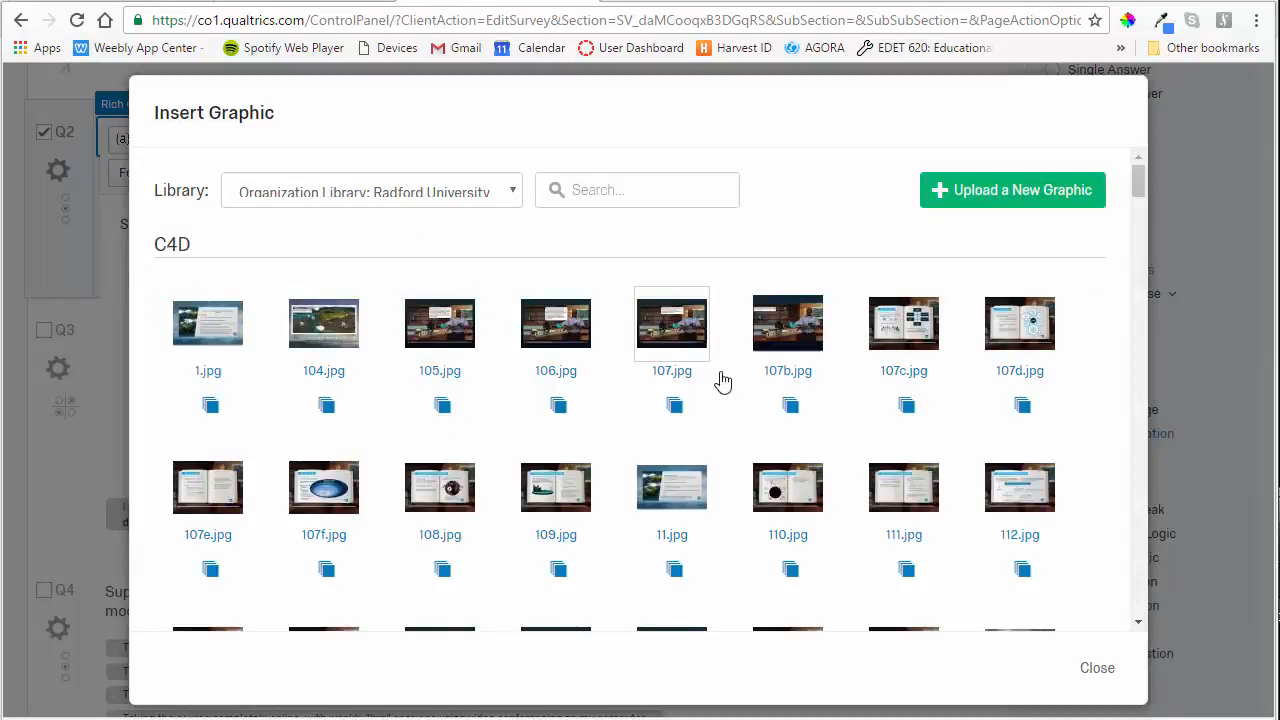
scroll(down, 3)
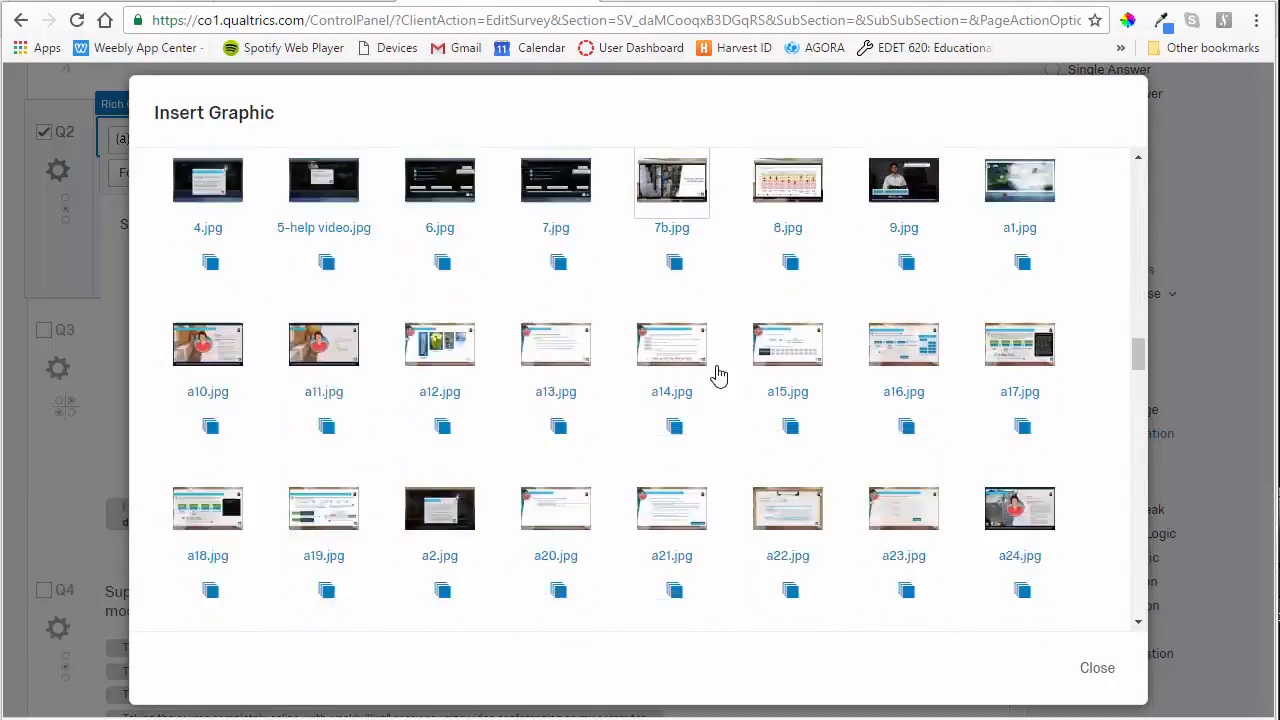
scroll(down, 3)
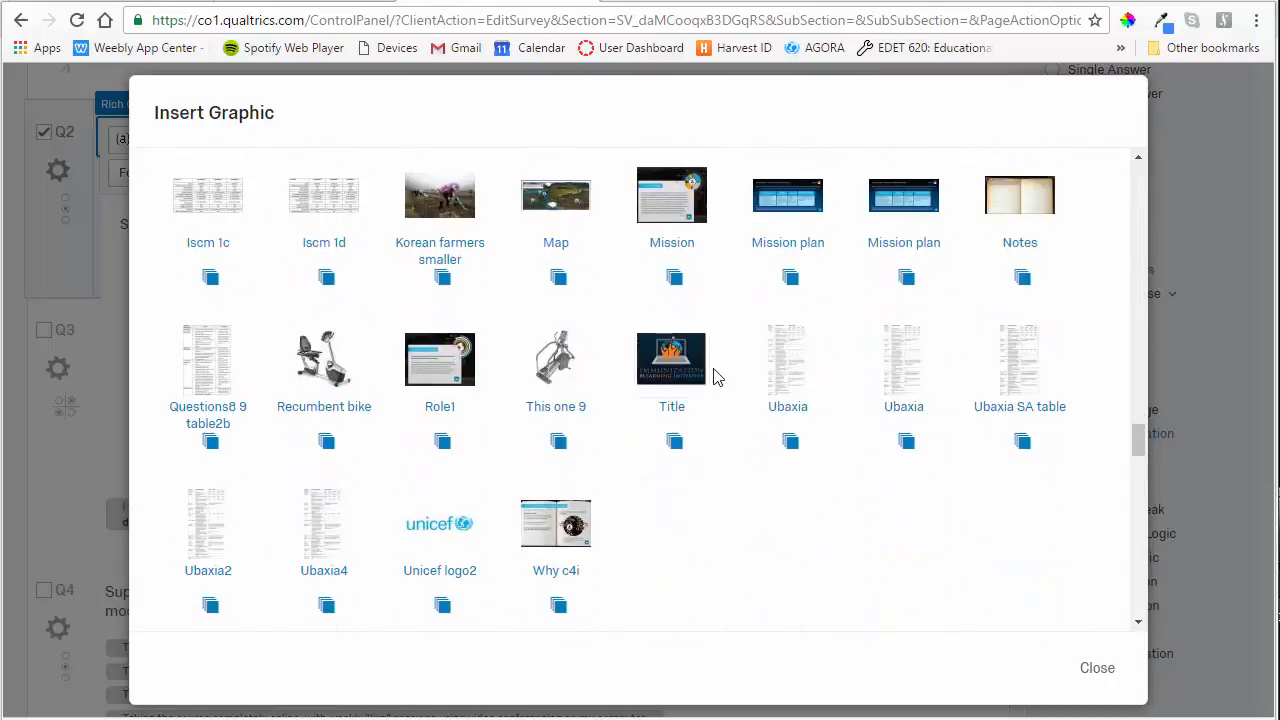
scroll(down, 3)
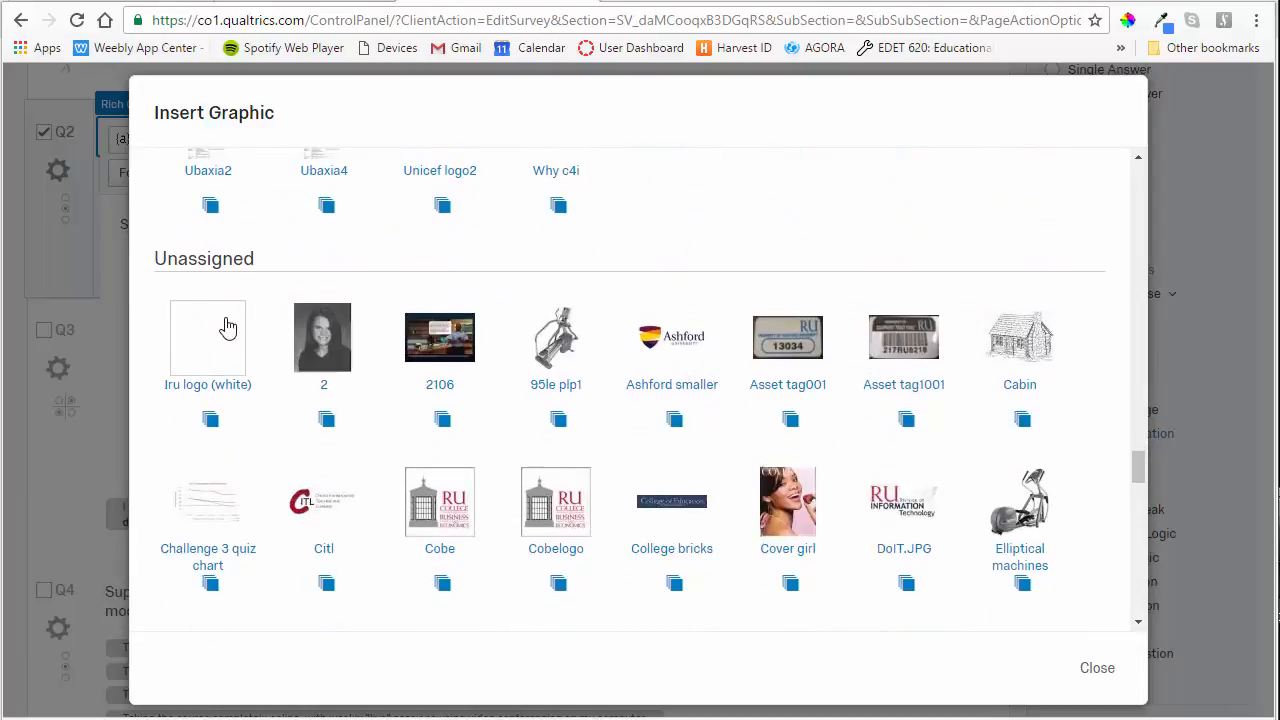
scroll(down, 3)
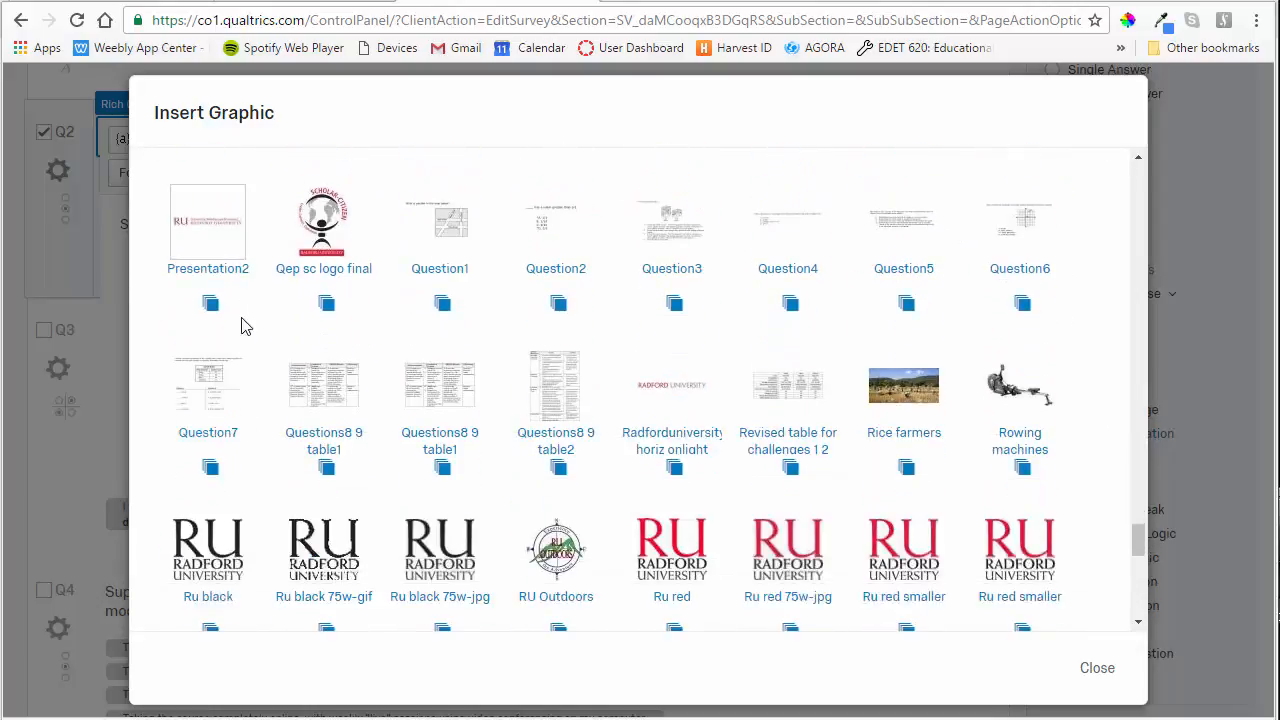
scroll(down, 3)
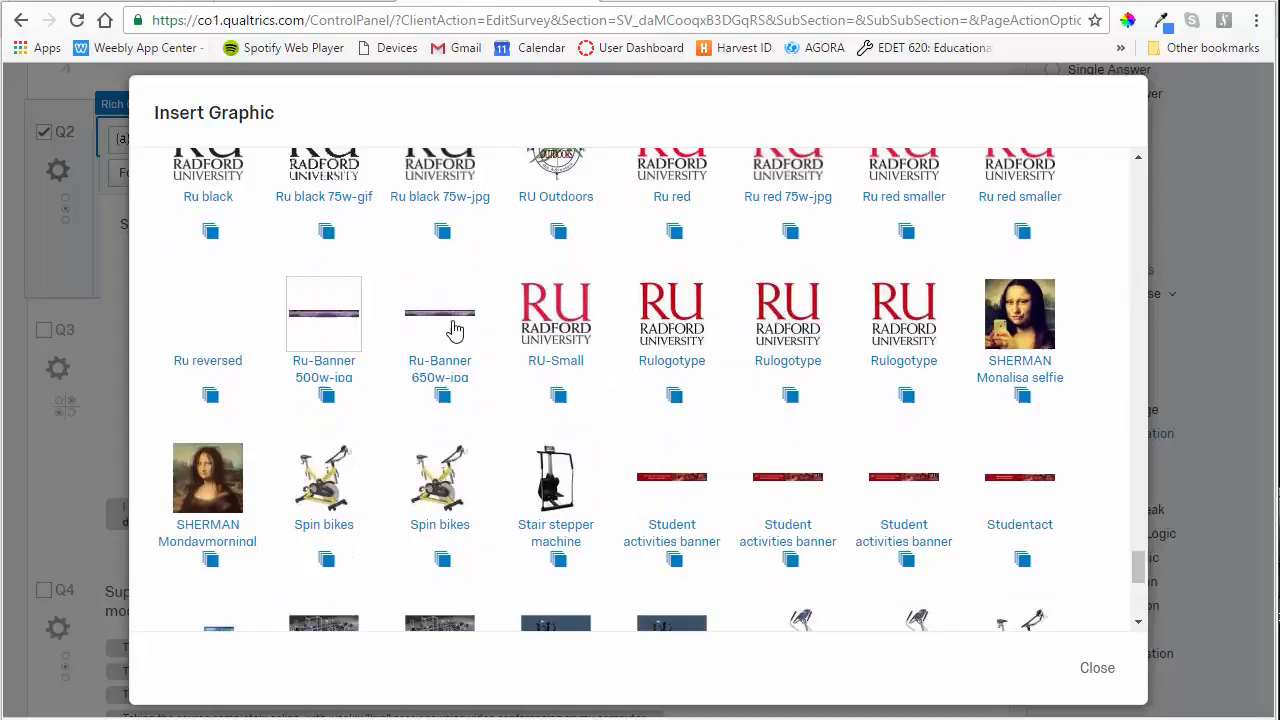
mouse_move(290, 470)
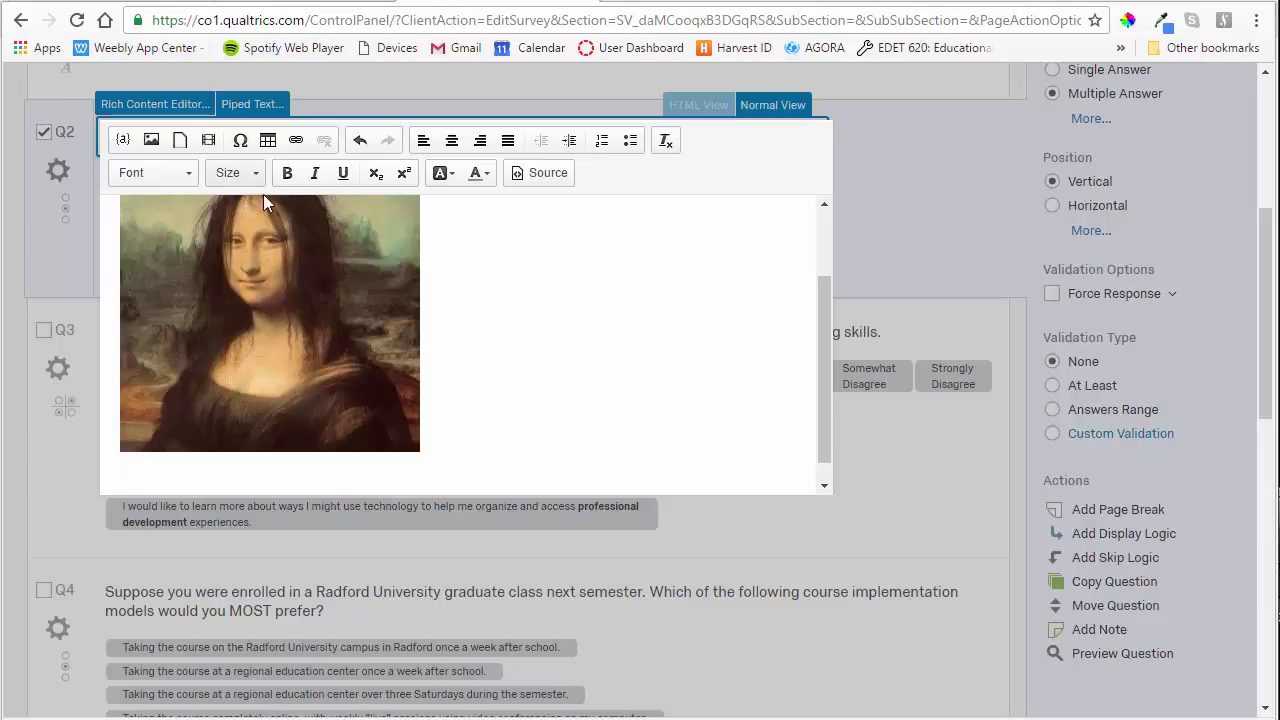
mouse_move(179, 139)
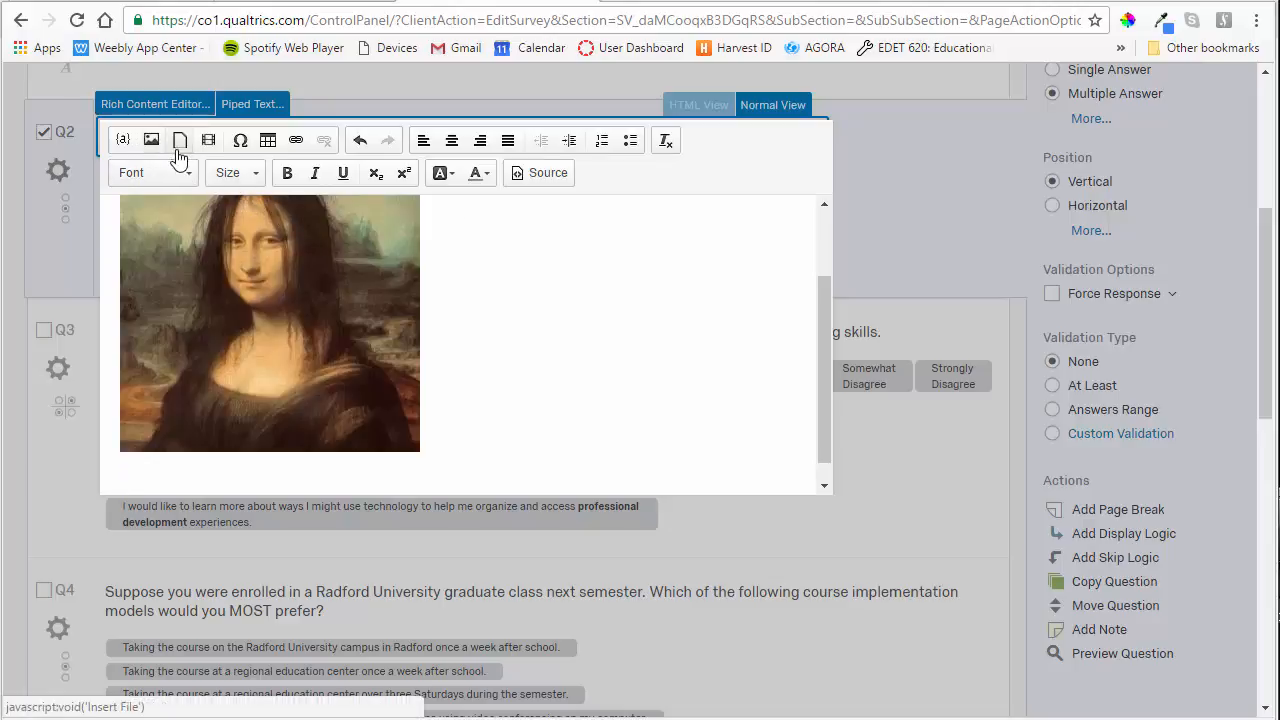
mouse_move(151, 139)
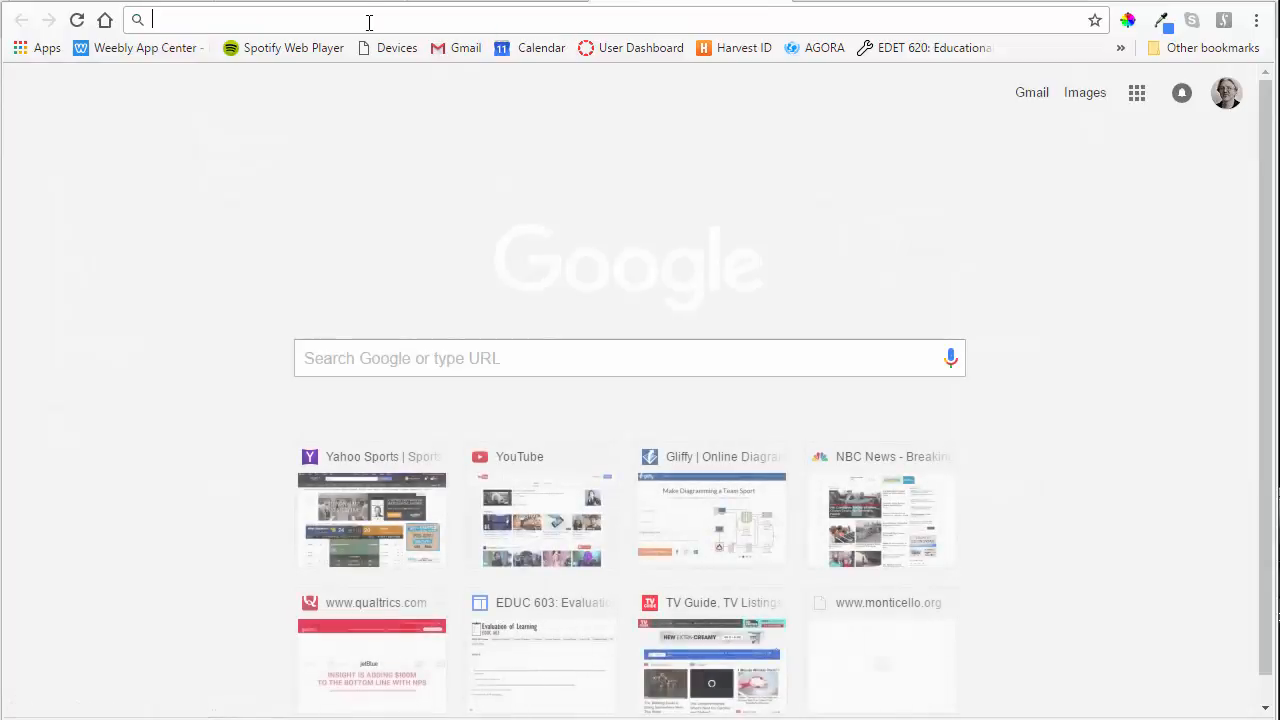
Search Google Images for 'graduated cylinder' and preview the Graduated Cylinder Glass line drawing.
text(google.com)
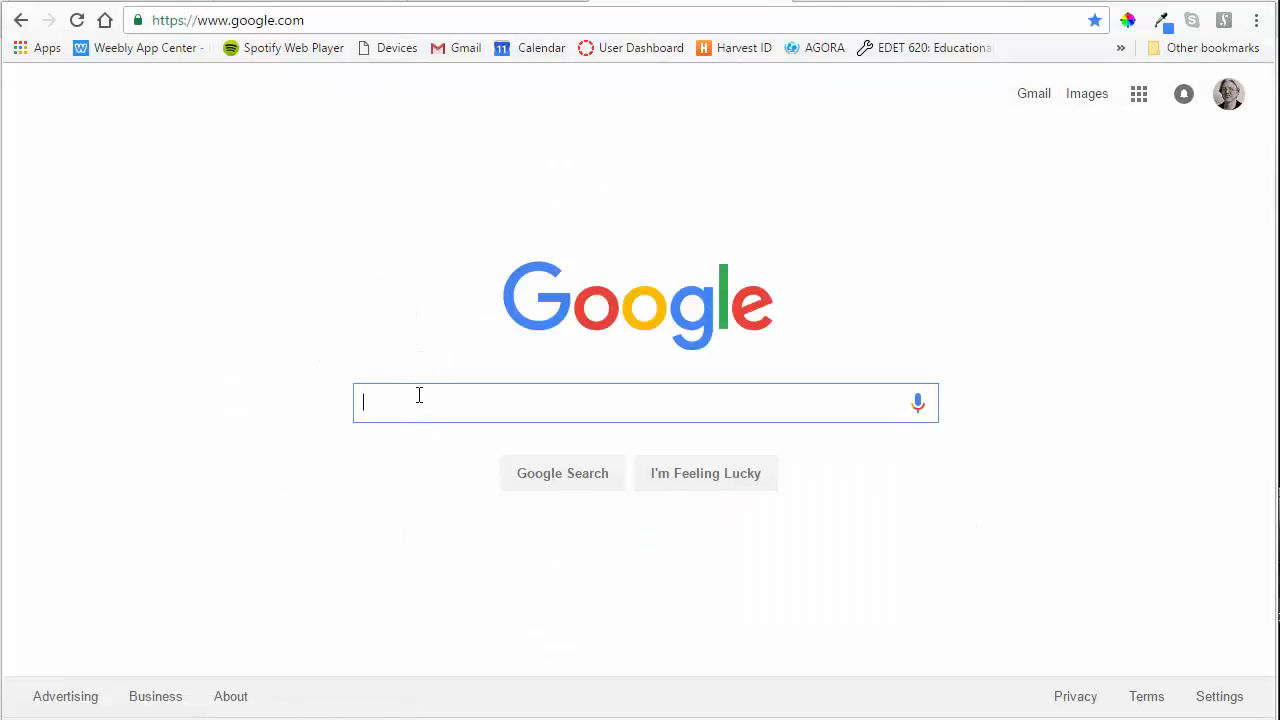
text(grad)
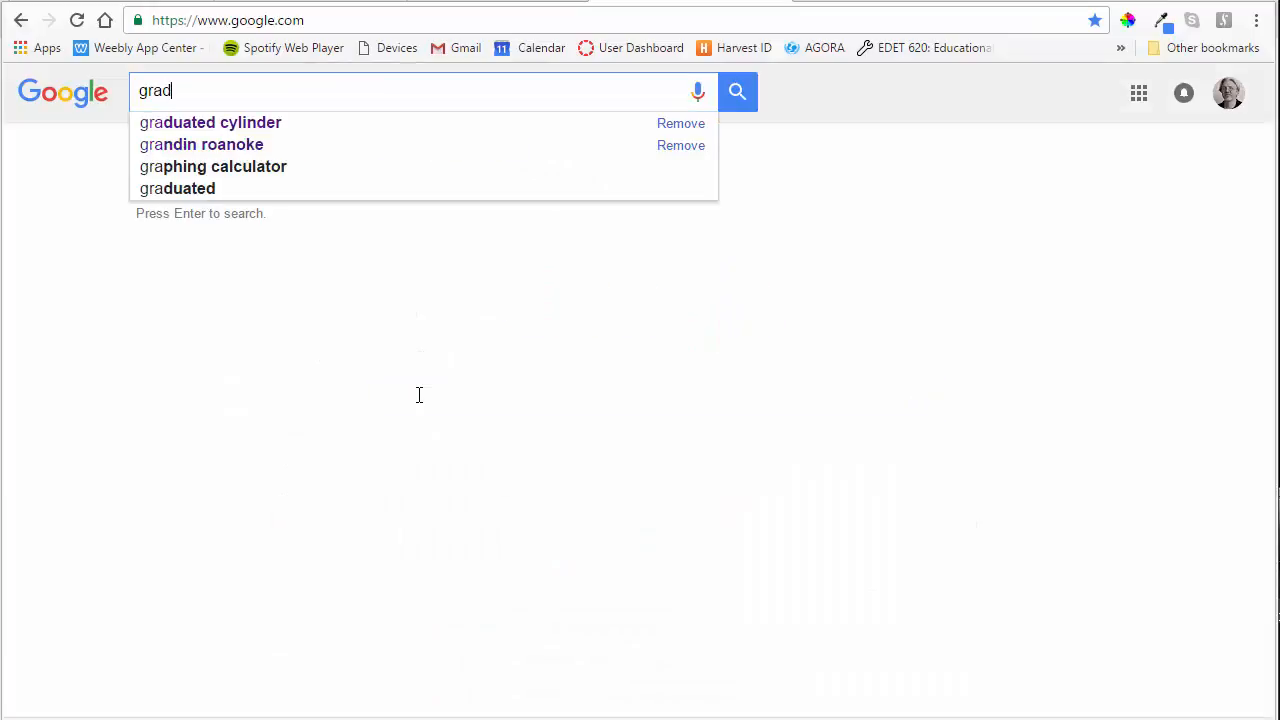
click(210, 122)
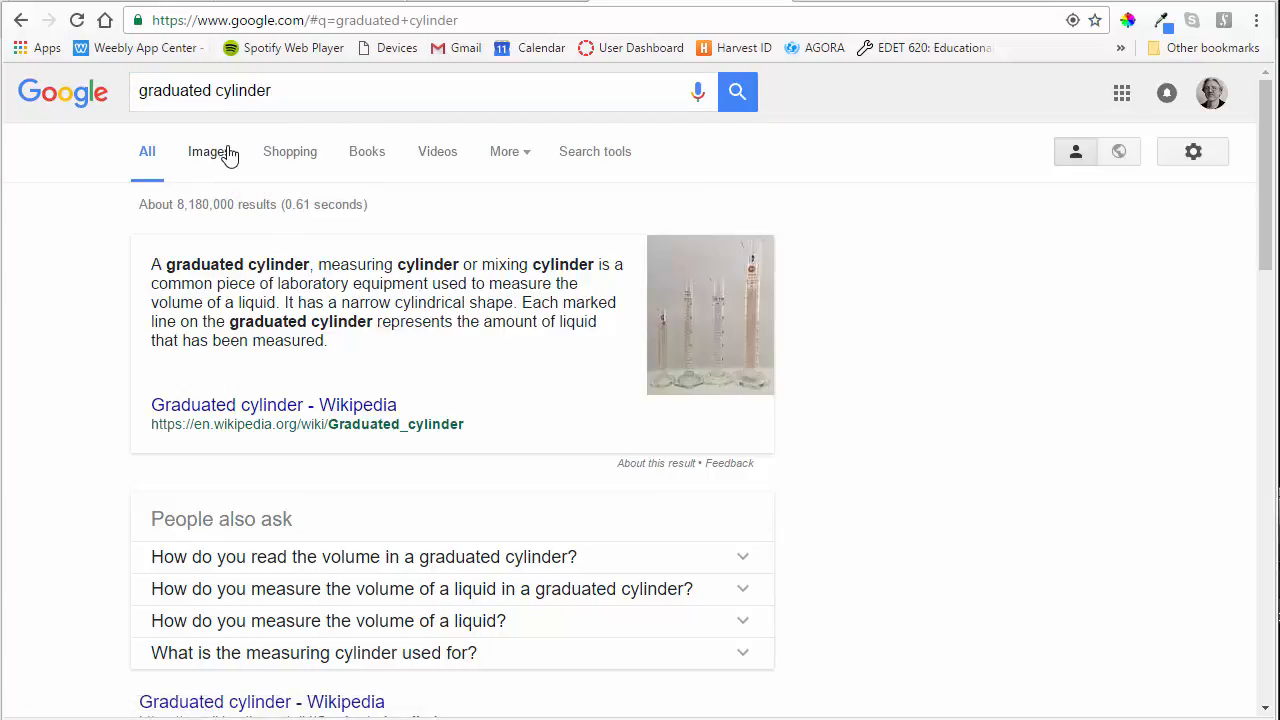
click(208, 151)
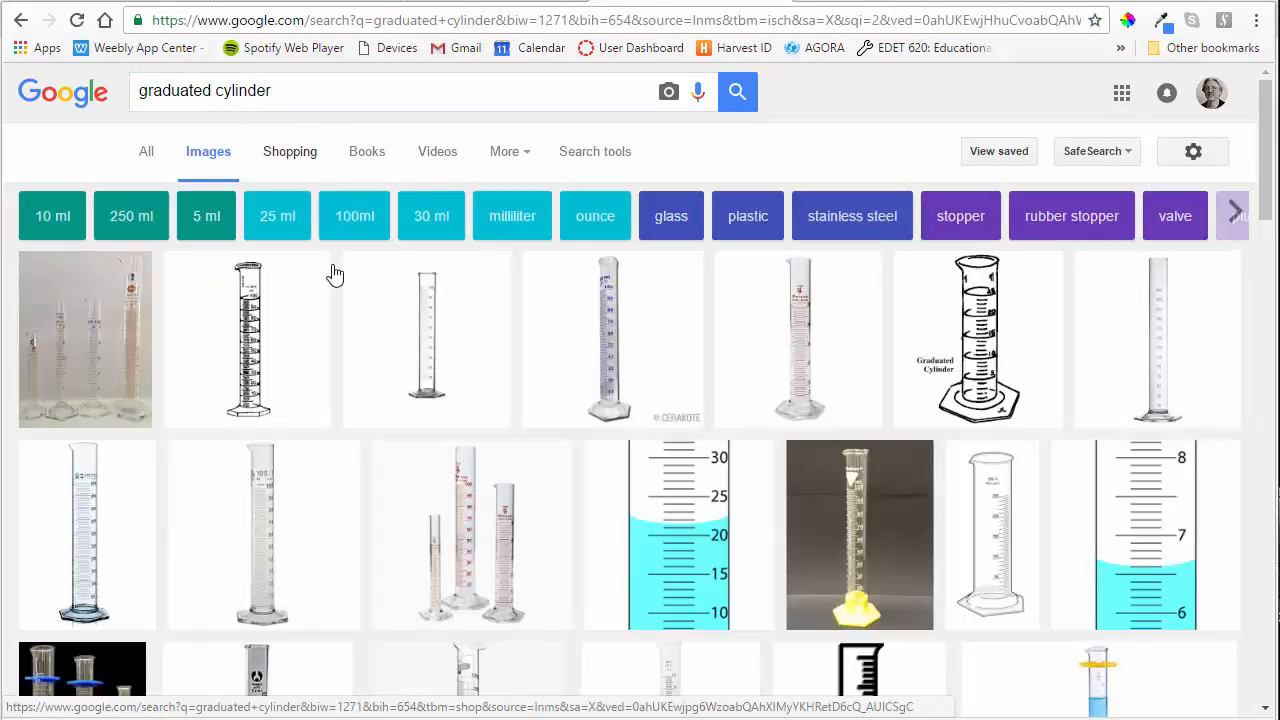
click(247, 330)
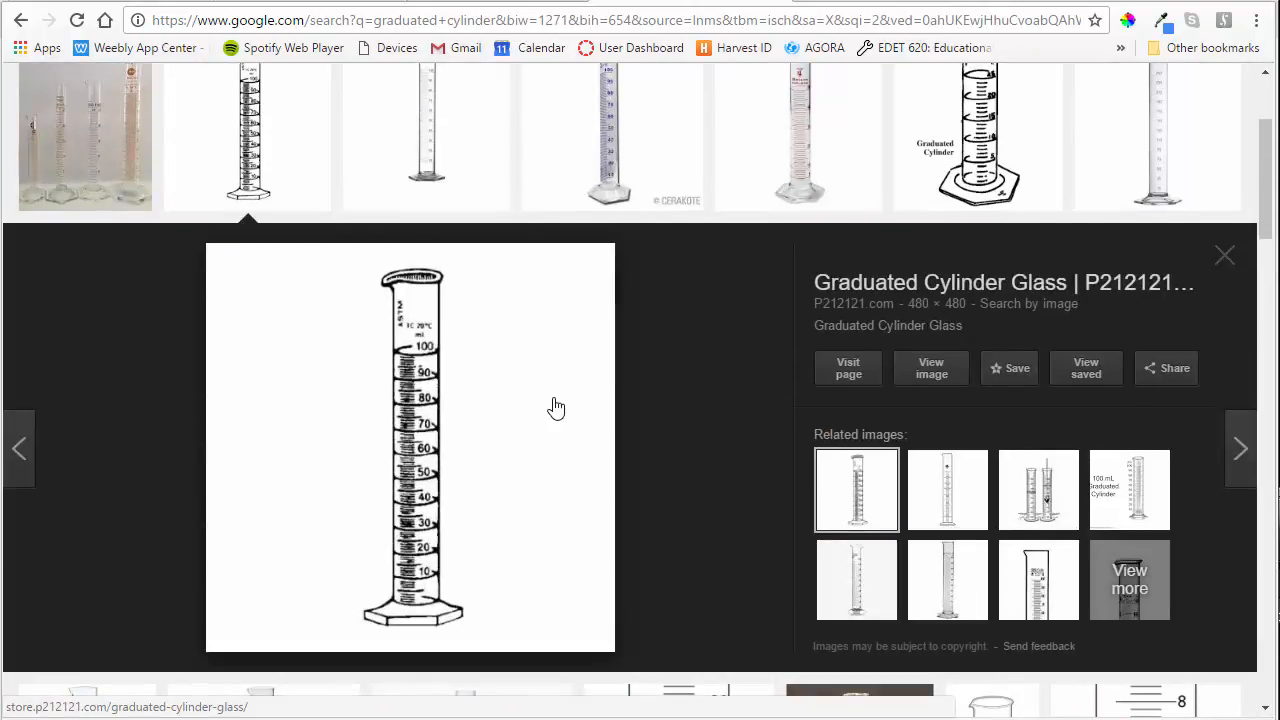
click(930, 367)
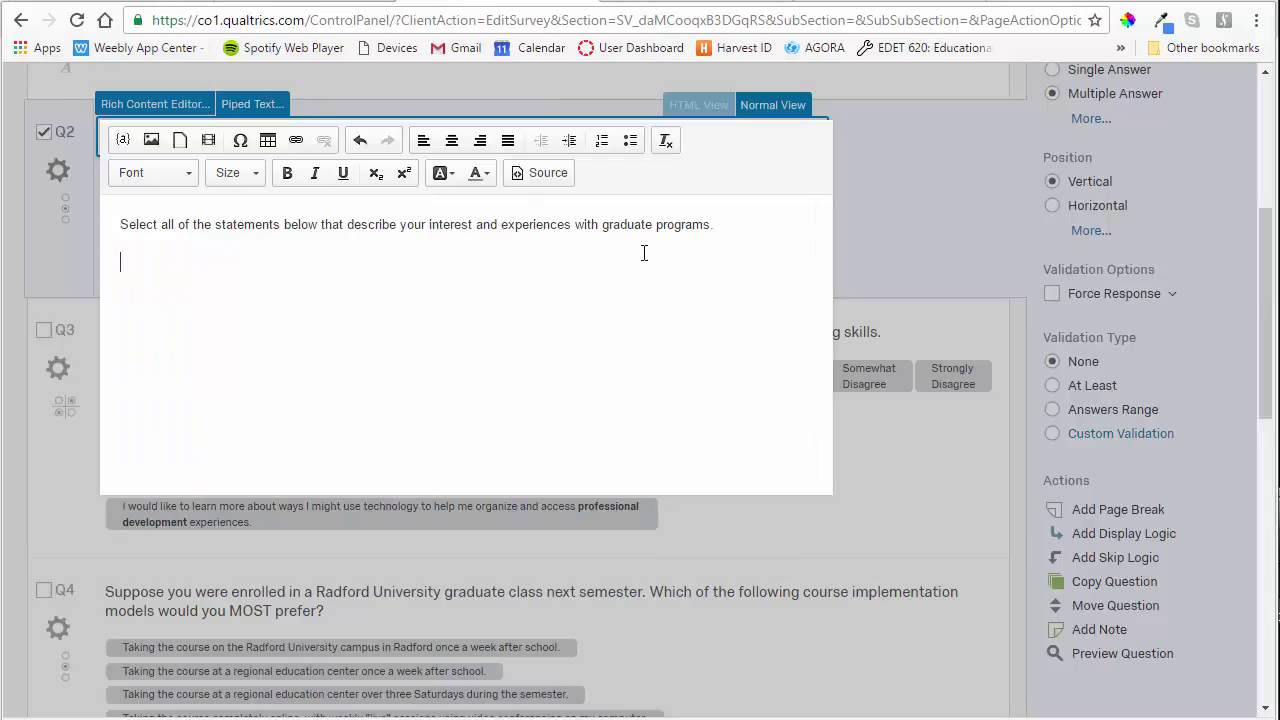
Open the upload-new-graphic window in the Radford University organization library.
click(151, 139)
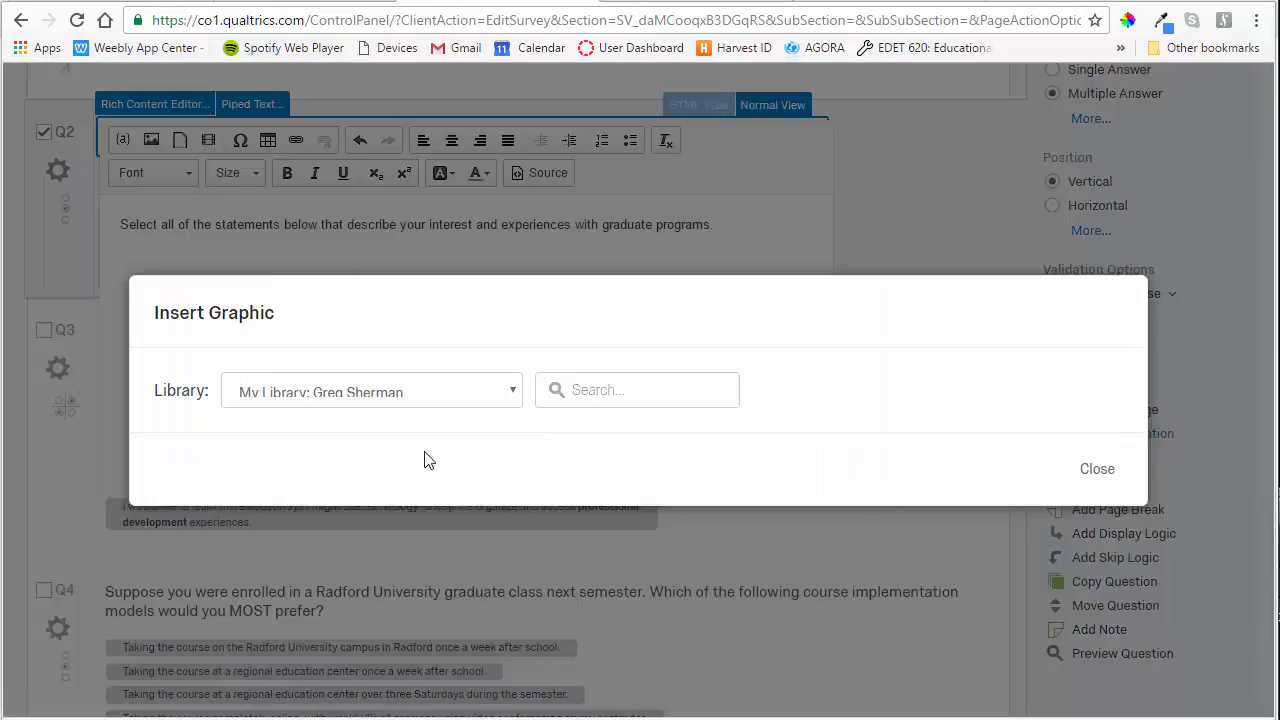
click(371, 391)
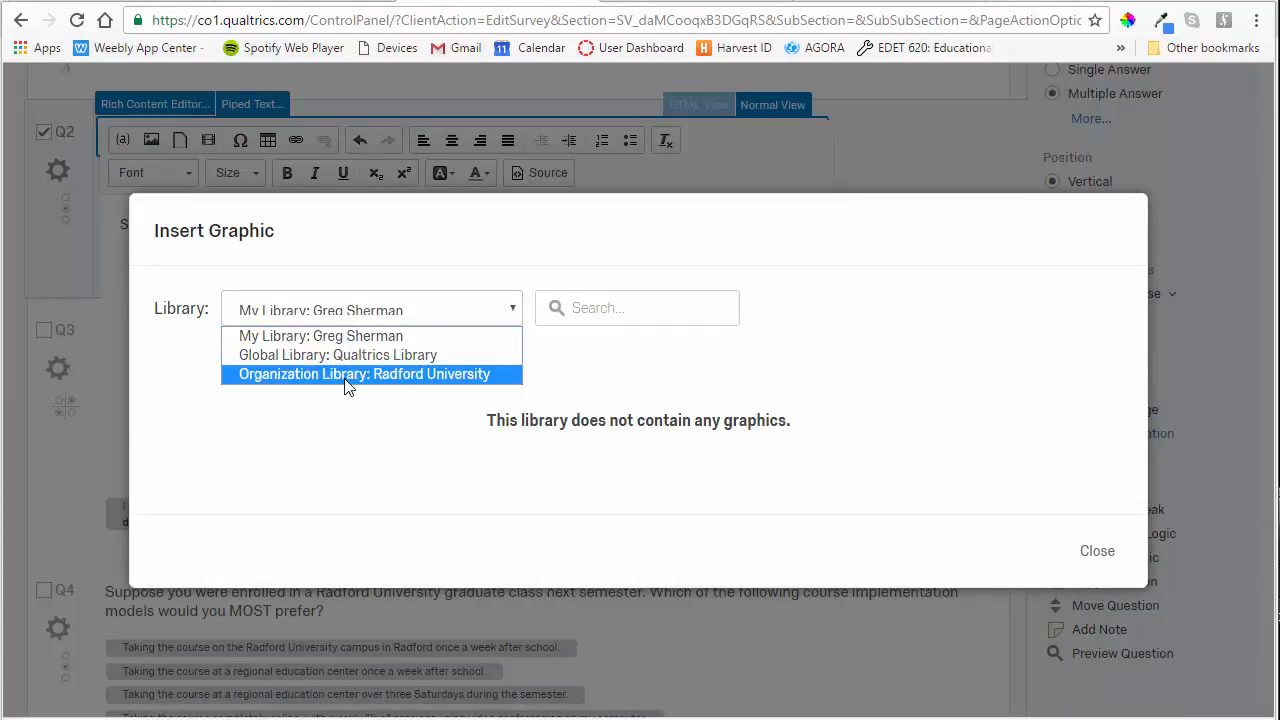
click(363, 373)
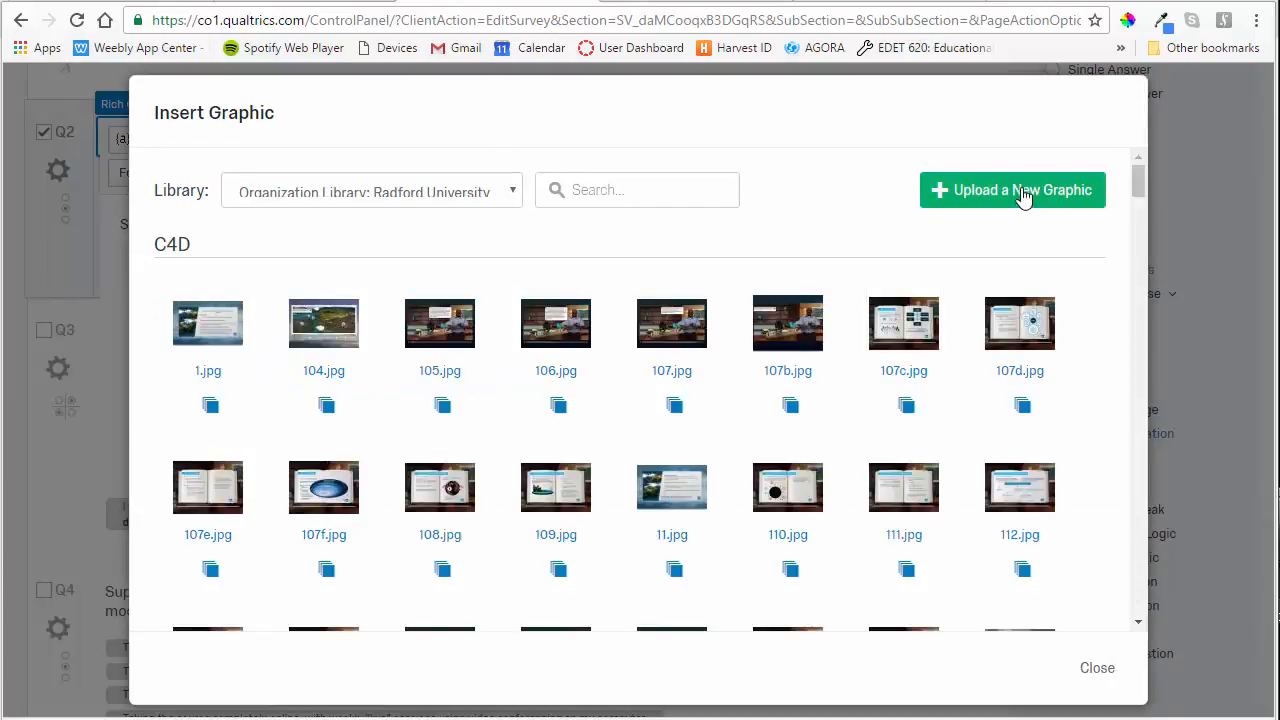
click(1011, 190)
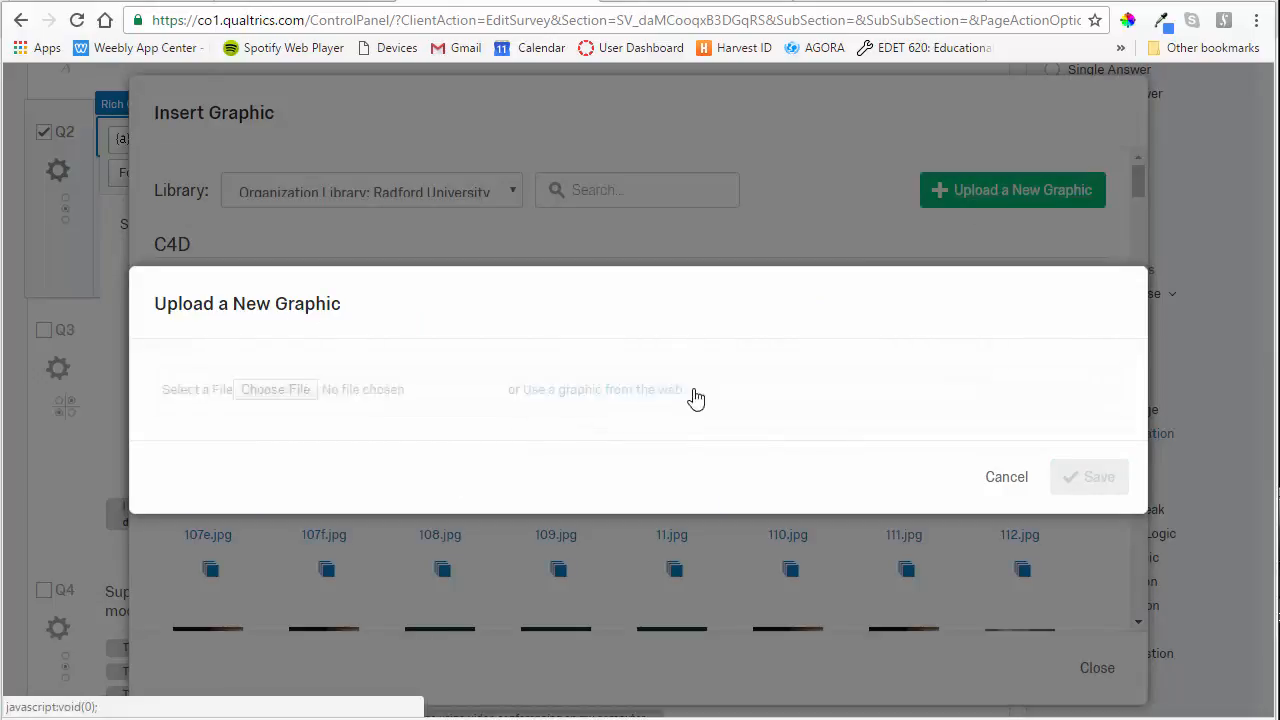
Paste the graduated cylinder image's web address as the graphic source.
right_click(358, 390)
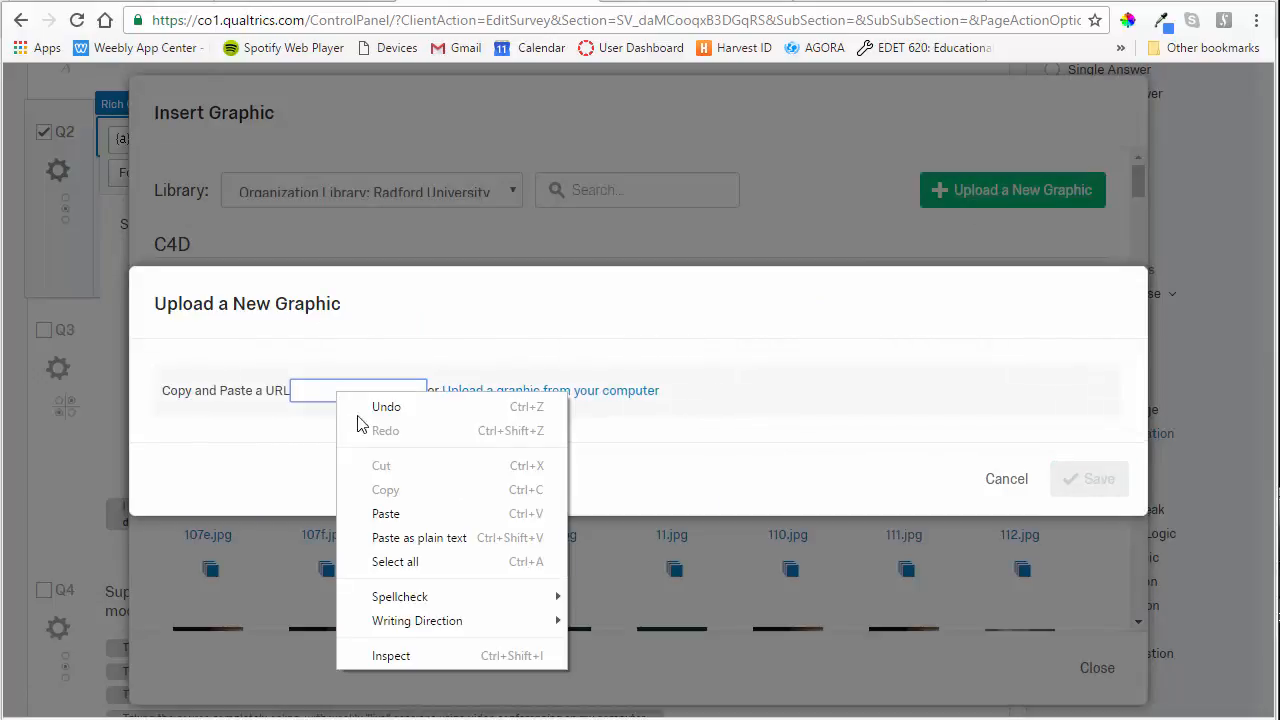
click(385, 513)
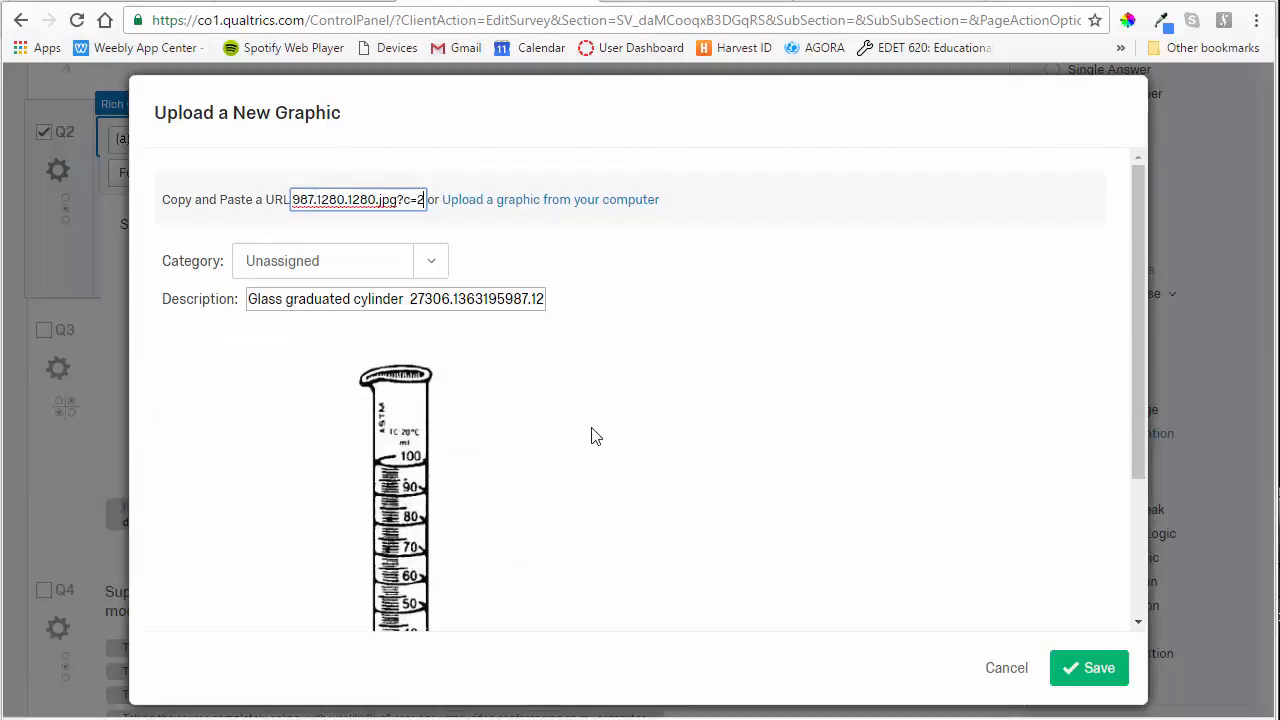
scroll(down, 3)
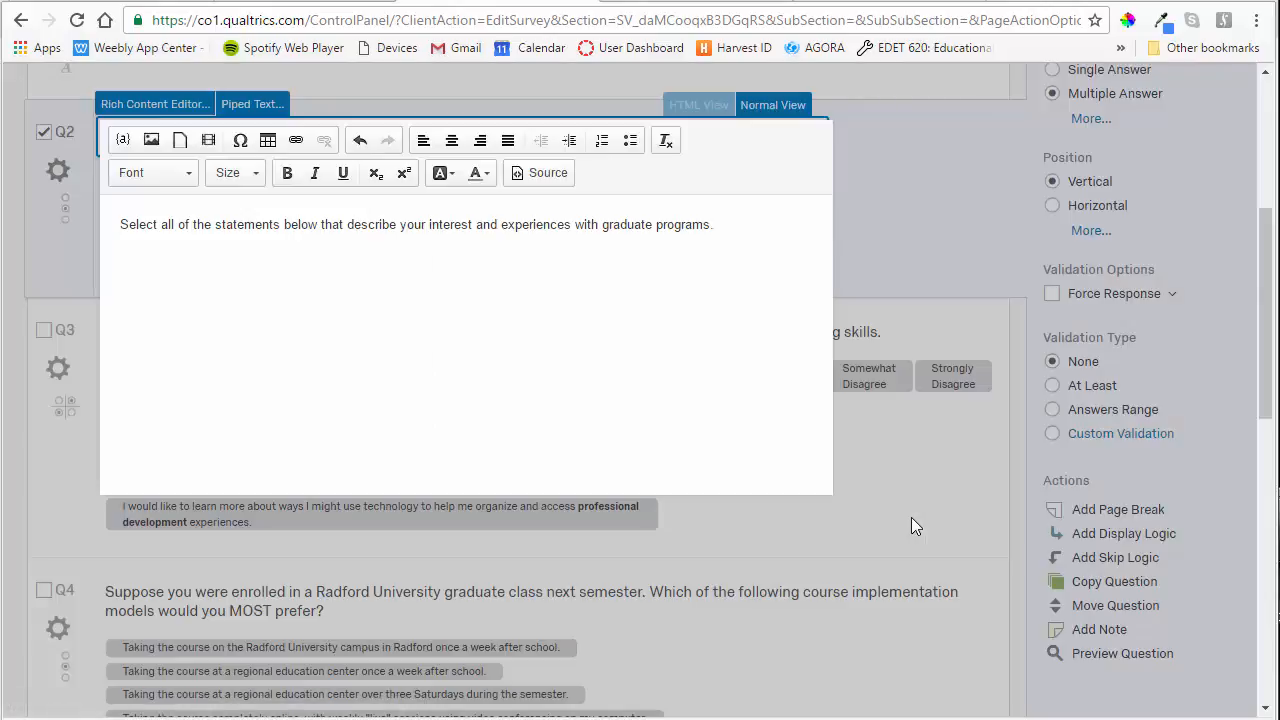
Insert the Glass graduated cylinder from the library's Unassigned graphics into Q2's text.
click(151, 139)
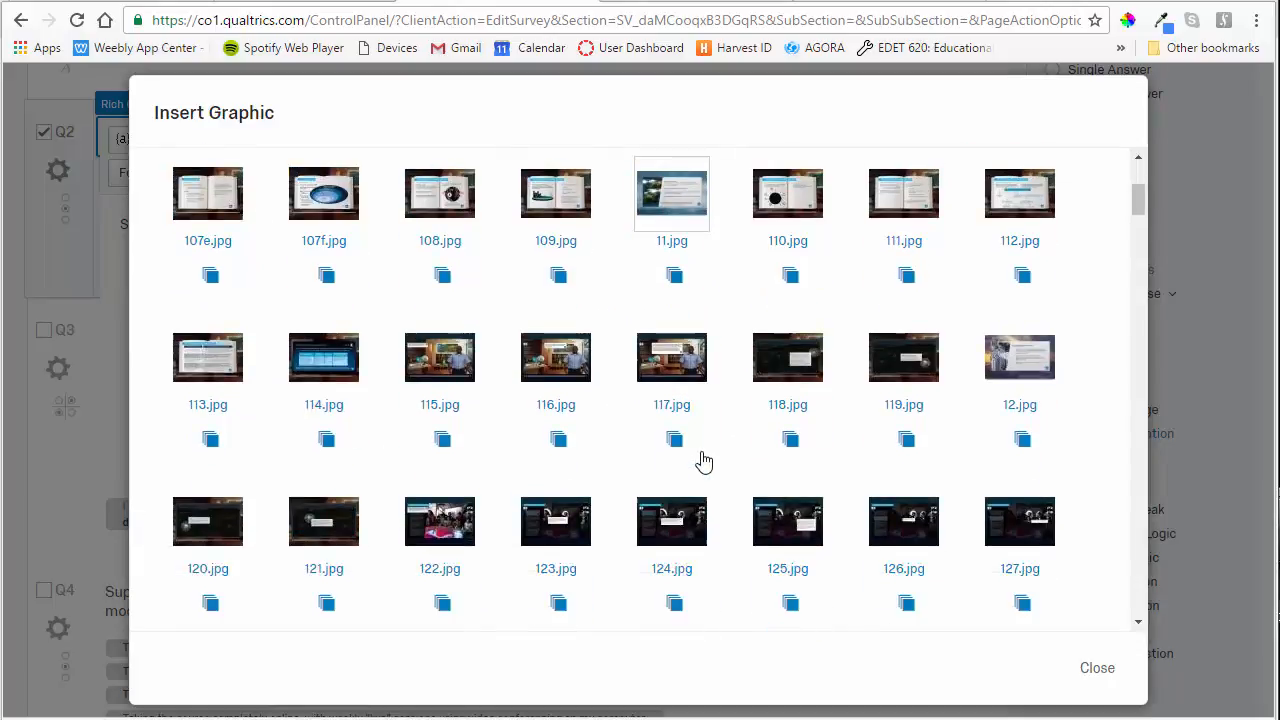
scroll(down, 3)
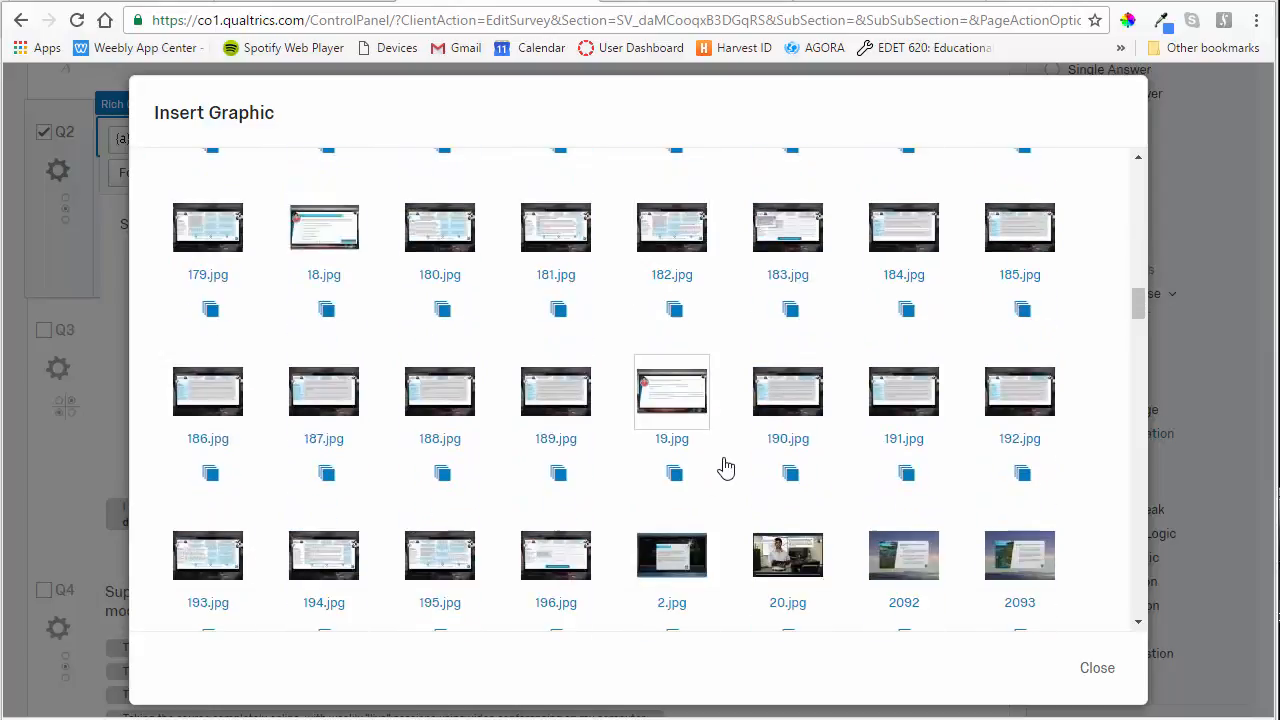
scroll(down, 3)
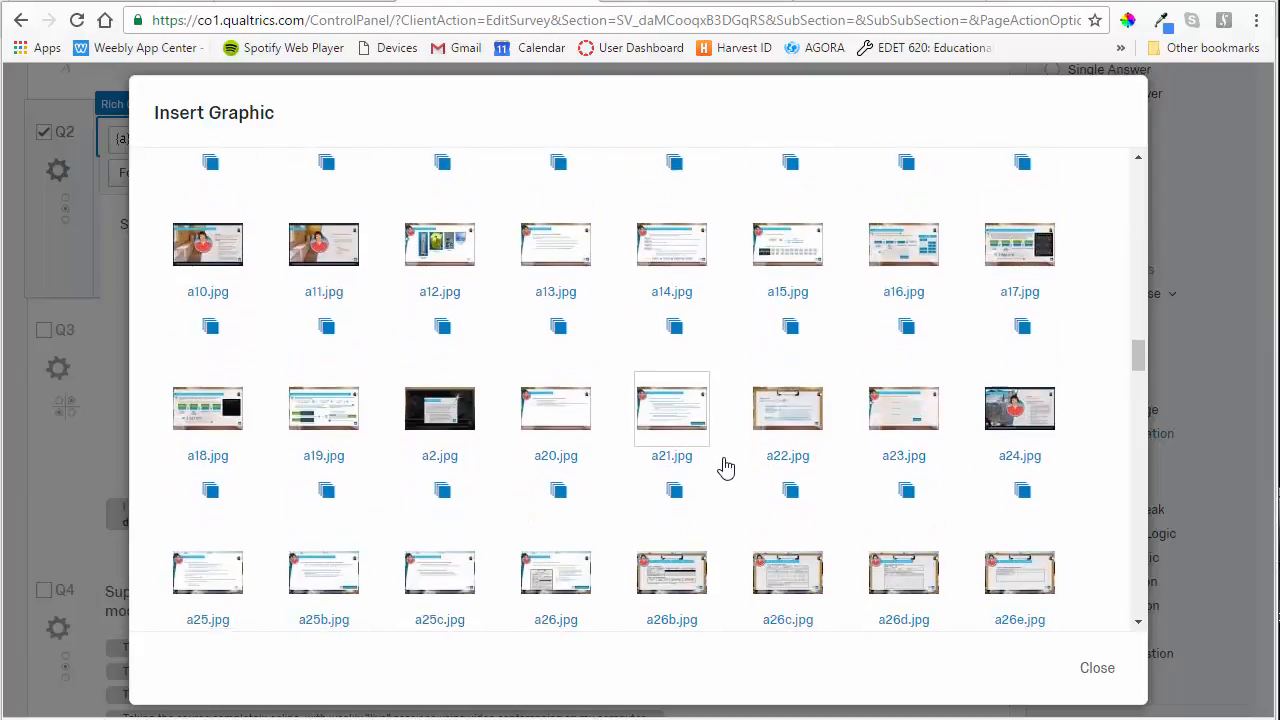
scroll(down, 3)
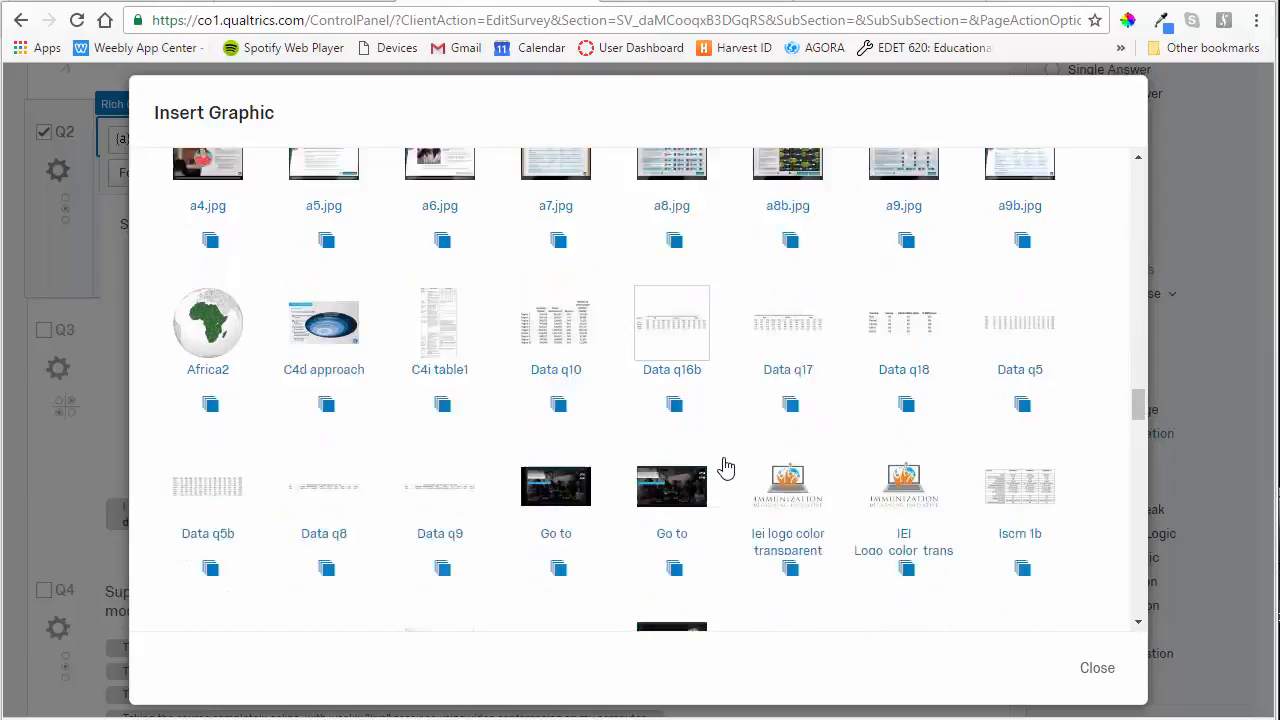
scroll(down, 3)
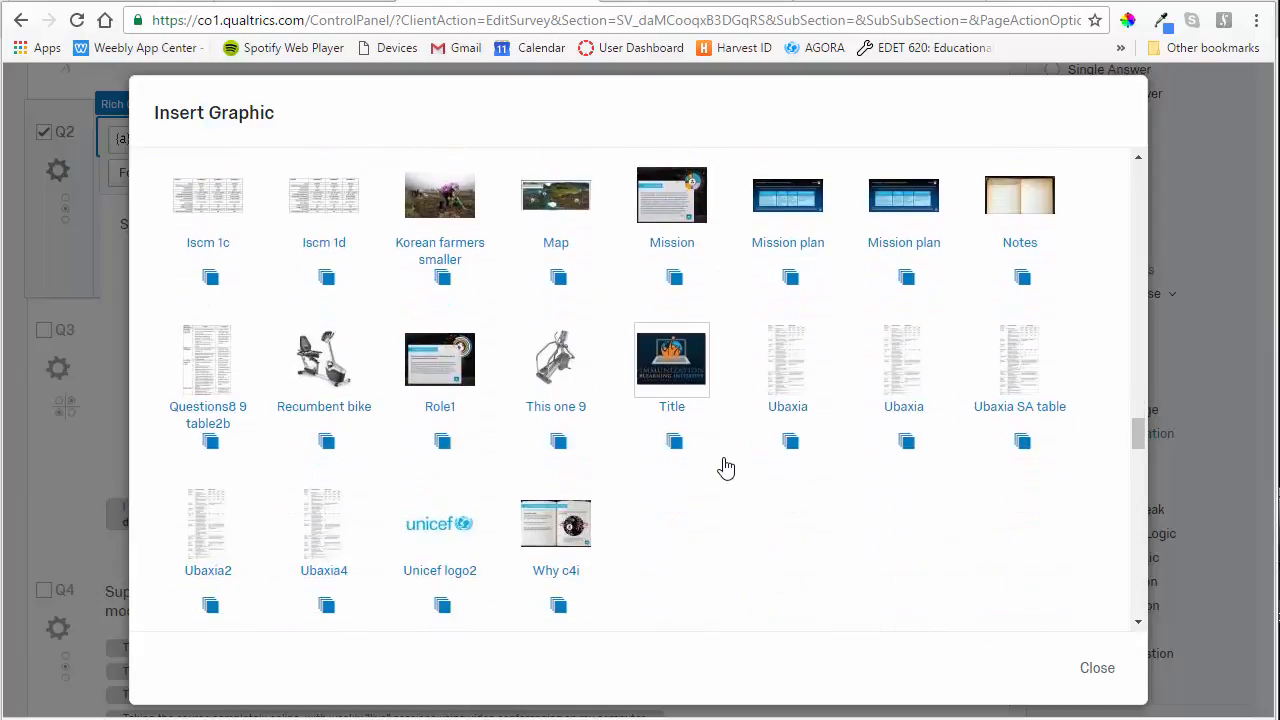
scroll(down, 3)
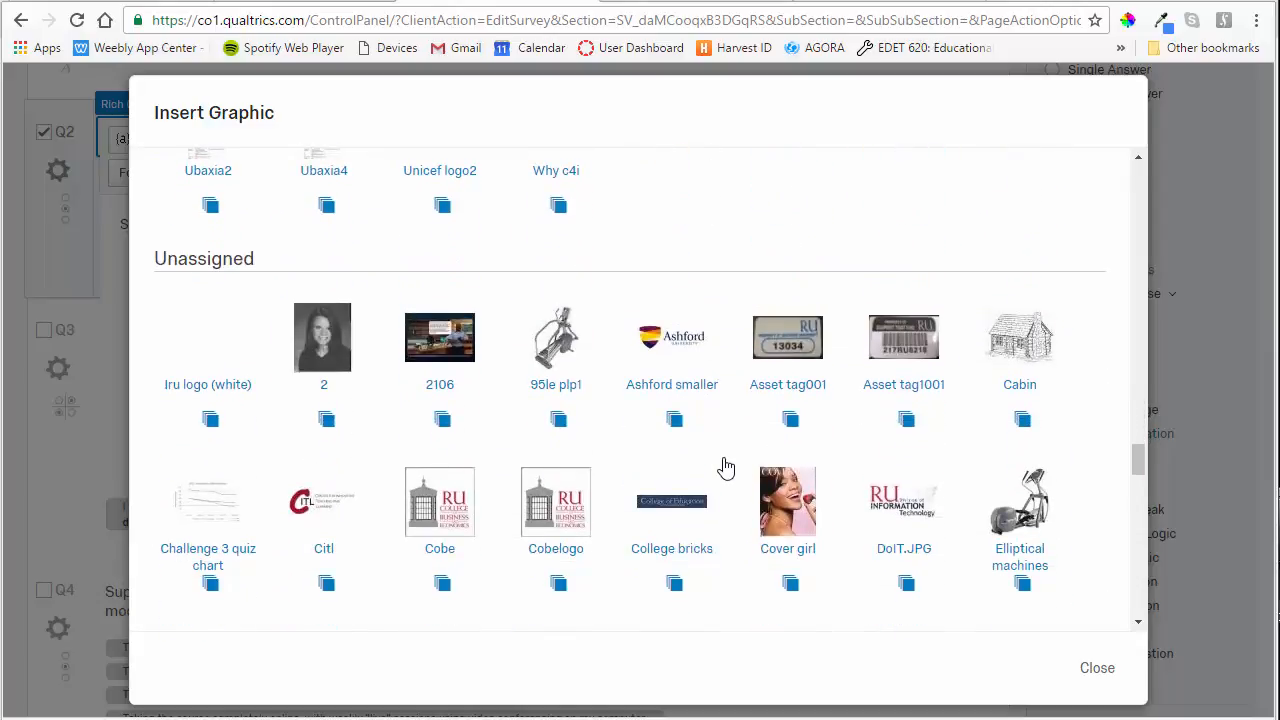
scroll(down, 3)
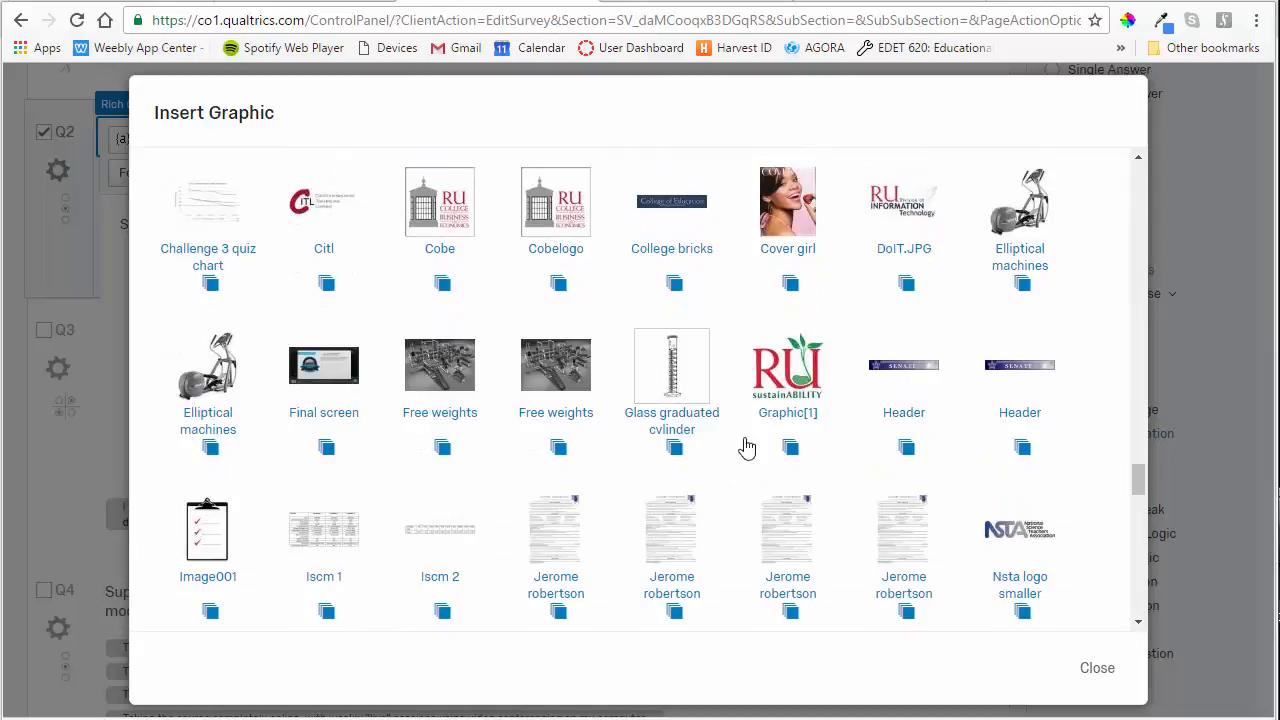
mouse_move(706, 347)
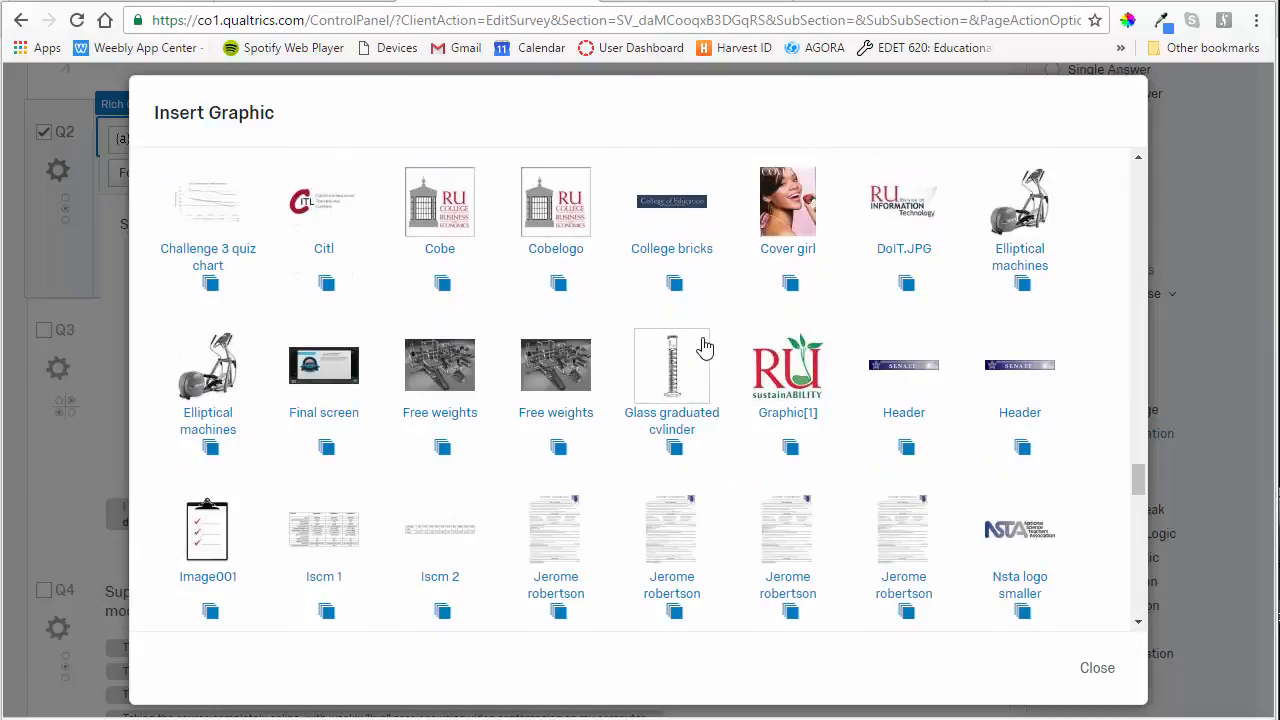
click(1096, 667)
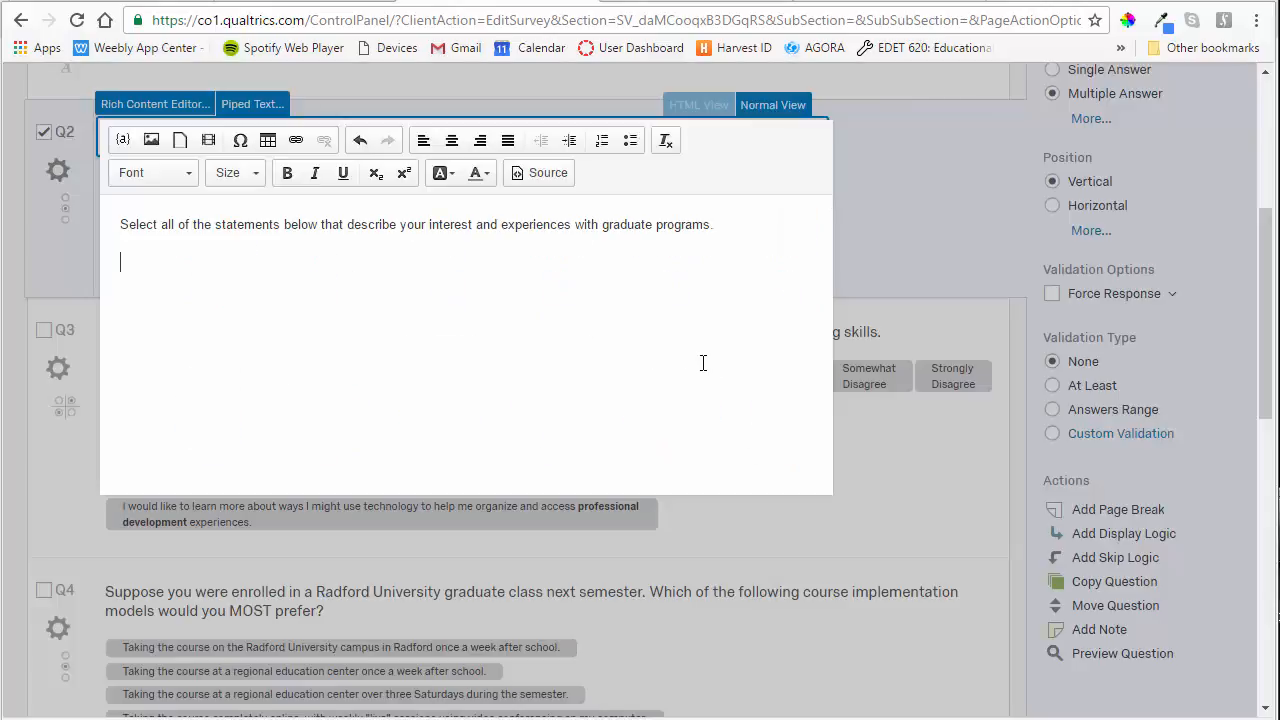
Close Q2's text editor and view the cylinder image above the answer choices.
click(151, 139)
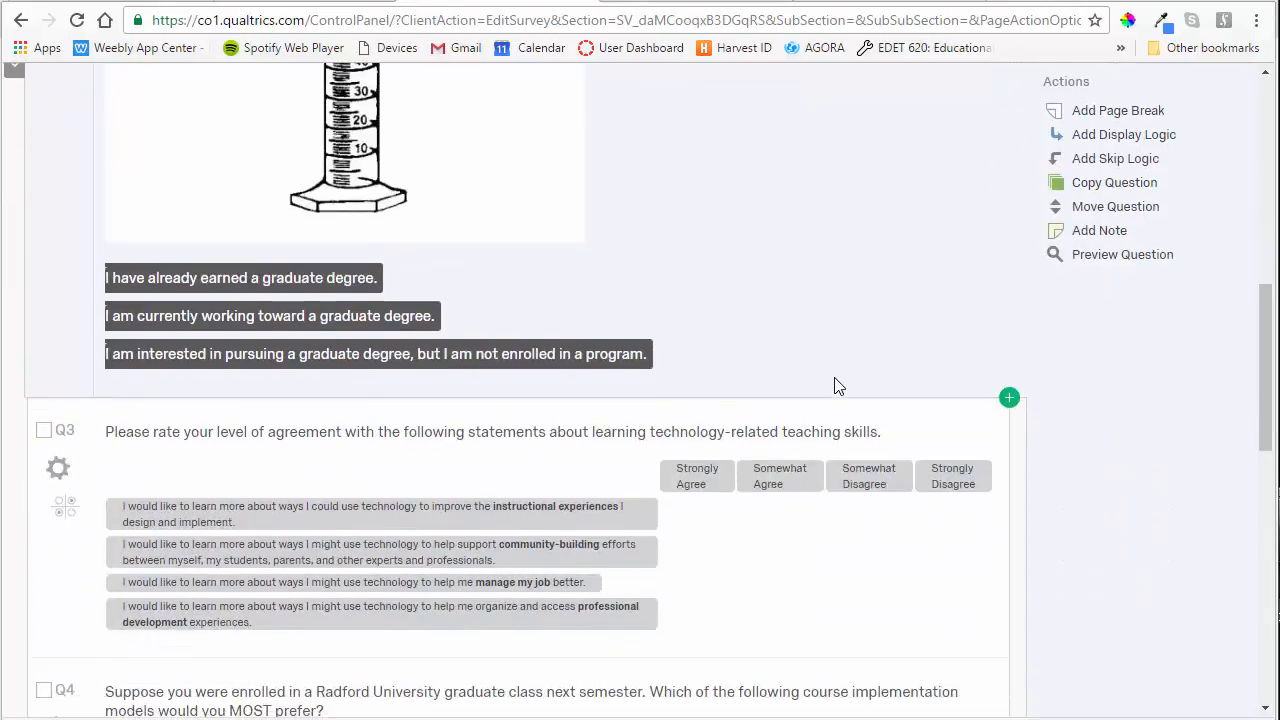
scroll(up, 3)
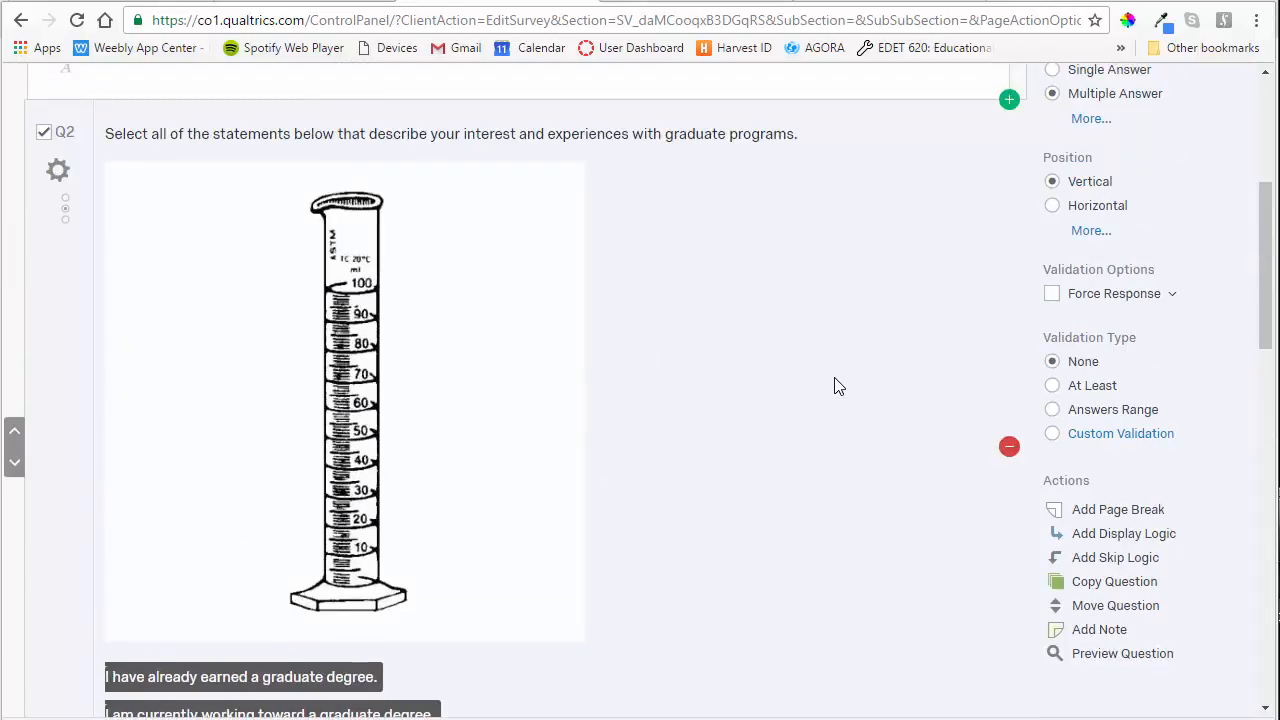